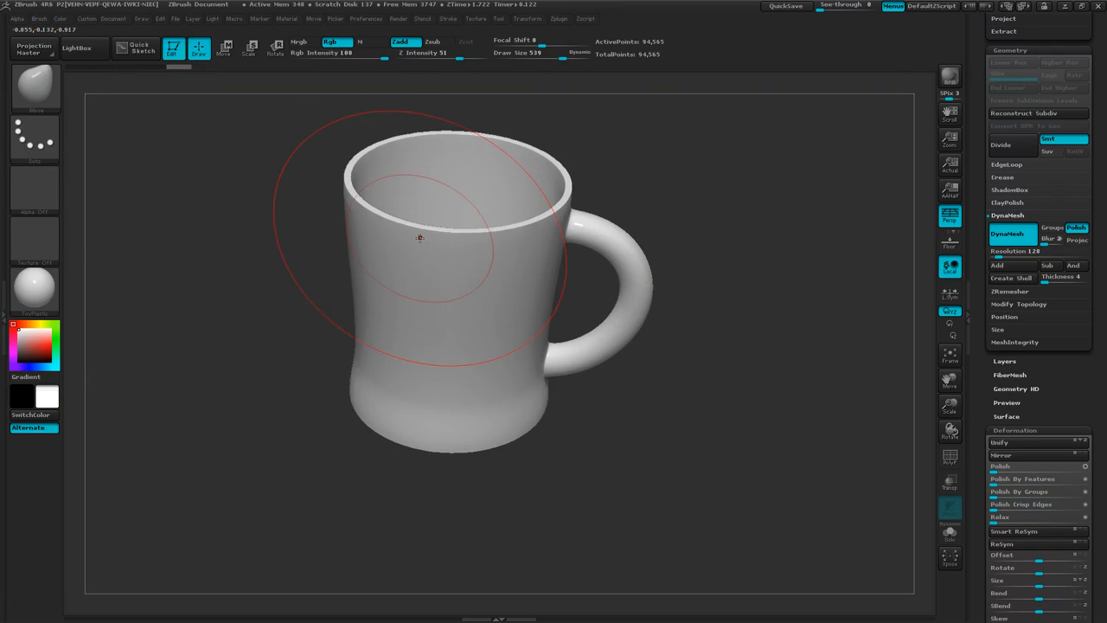
Choose the Standard brush from the Brush palette and reduce its draw size.
{"action": "left_click", "coordinate": [35, 87]}
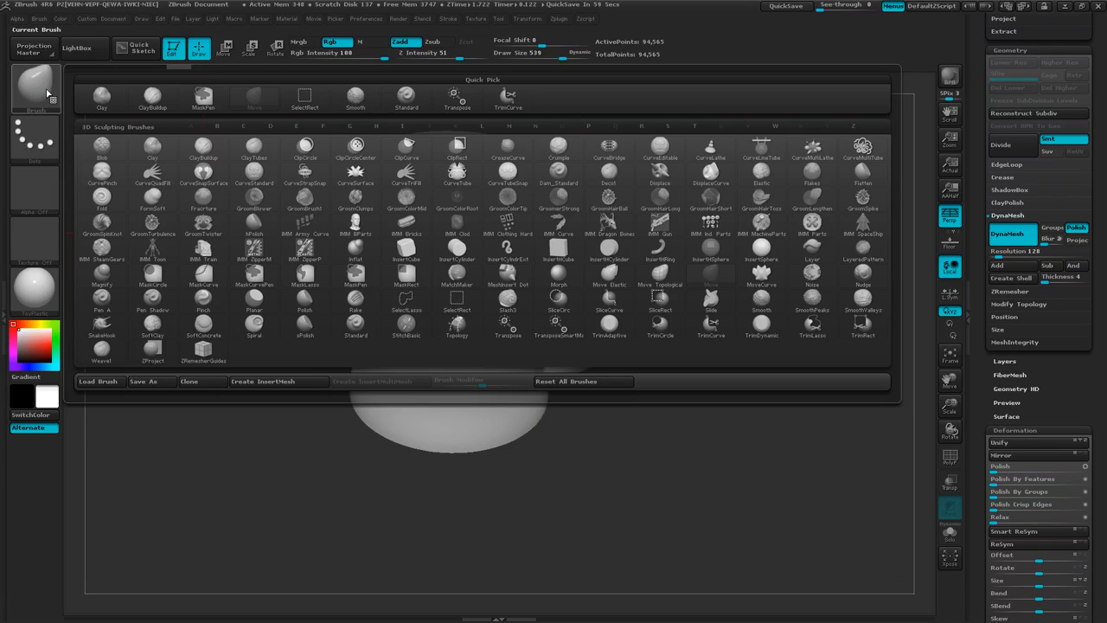
{"action": "left_click", "coordinate": [254, 95]}
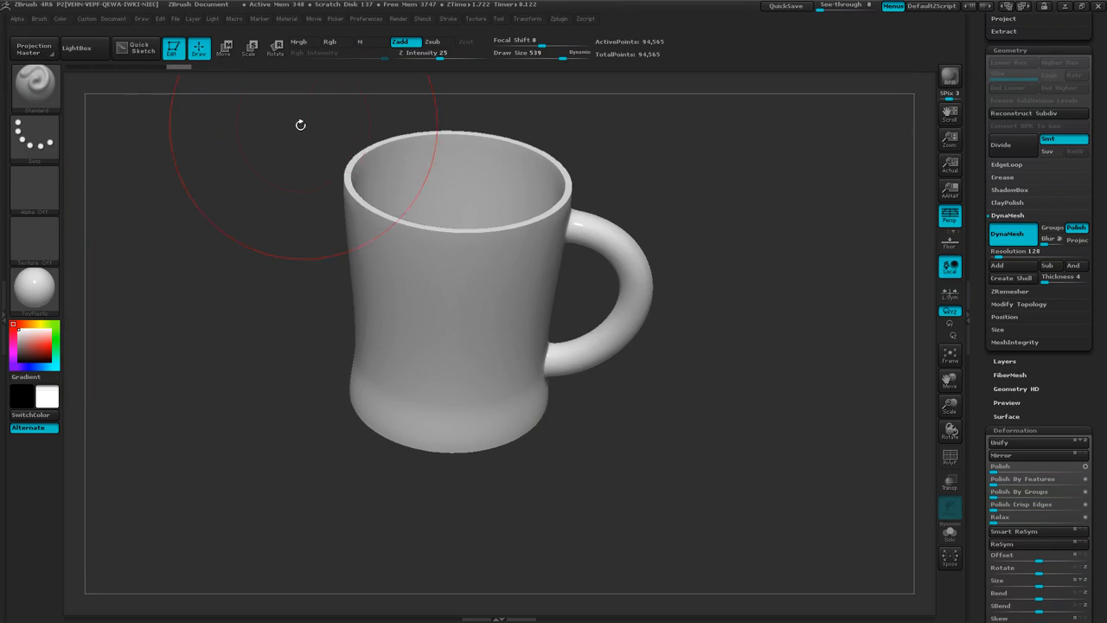
{"action": "mouse_move", "coordinate": [383, 219]}
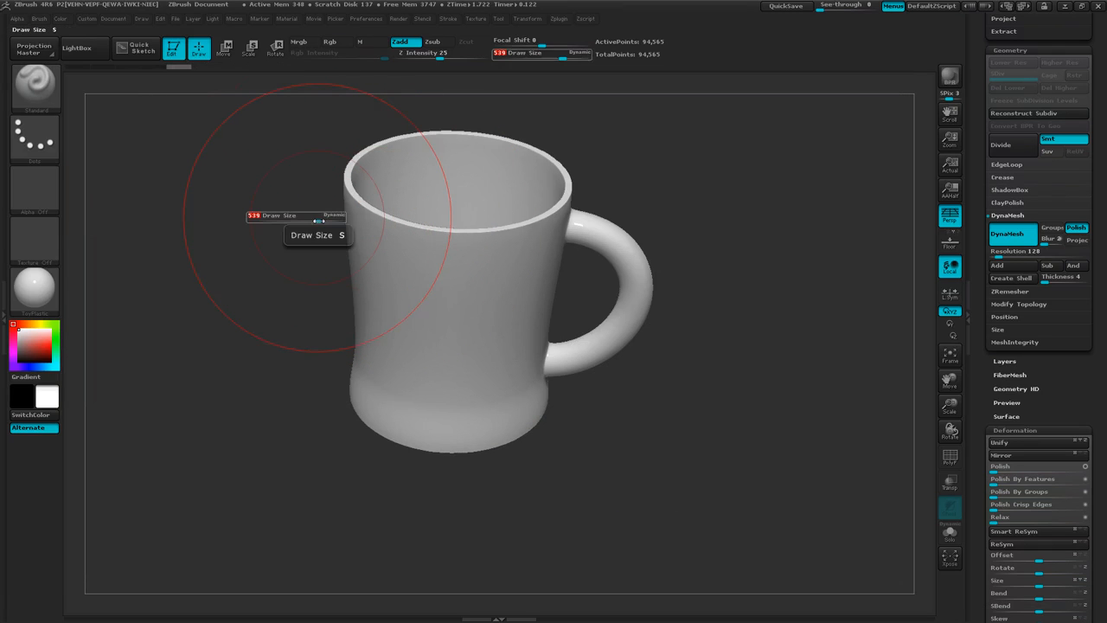
{"action": "left_click_drag", "start_coordinate": [317, 220], "coordinate": [268, 220]}
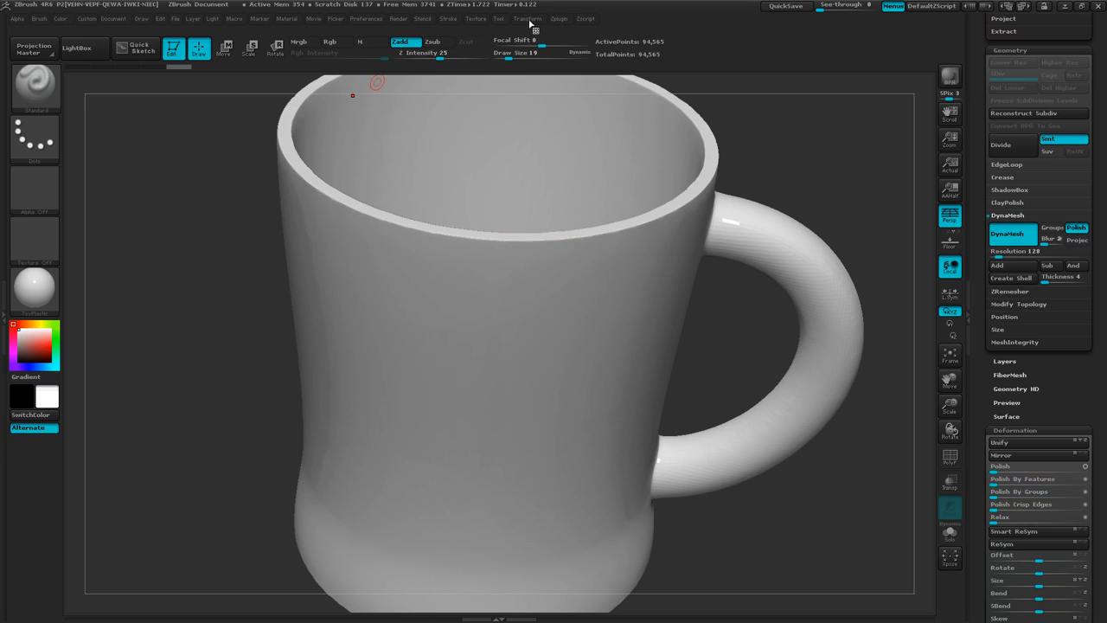
Activate symmetry from the Transform menu and switch it to radial (R) mode.
{"action": "left_click", "coordinate": [527, 18]}
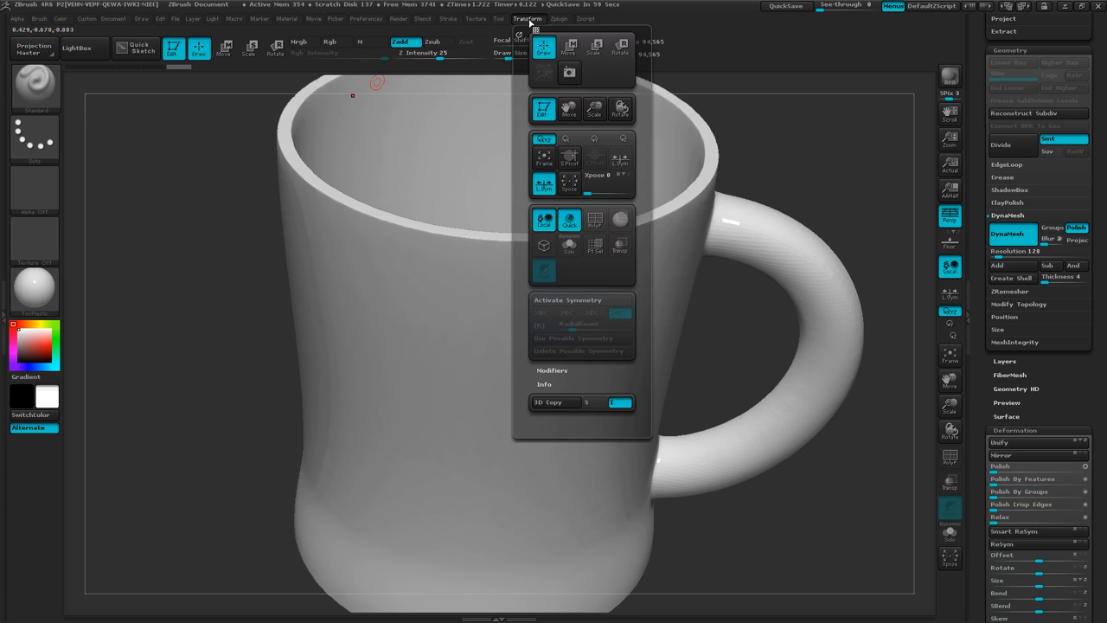
{"action": "mouse_move", "coordinate": [568, 109]}
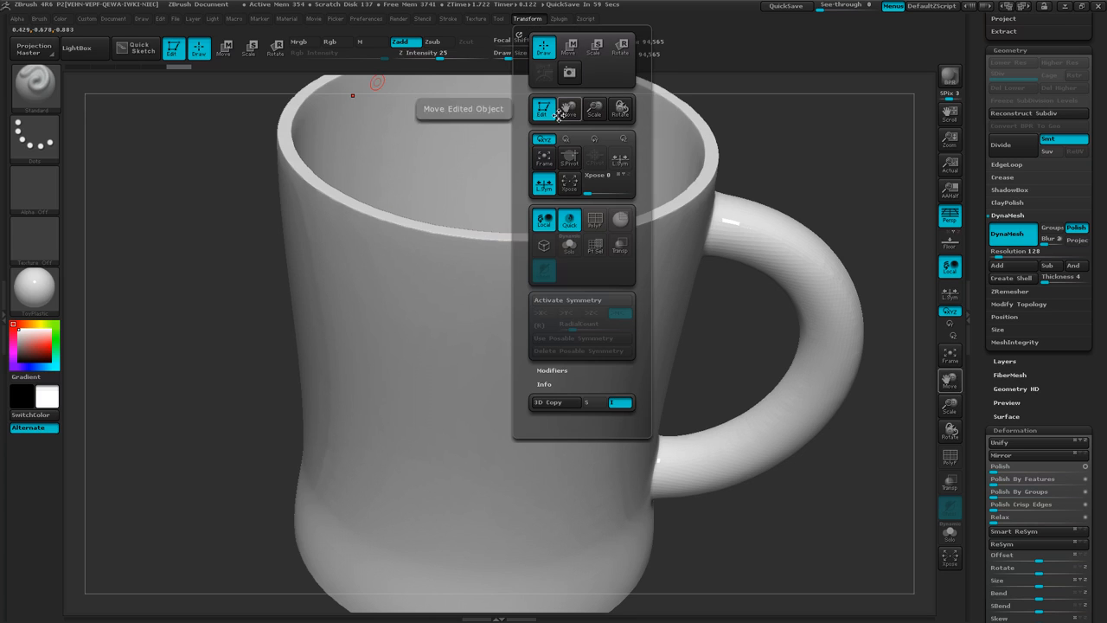
{"action": "left_click", "coordinate": [566, 312]}
{"action": "type", "text": "40"}
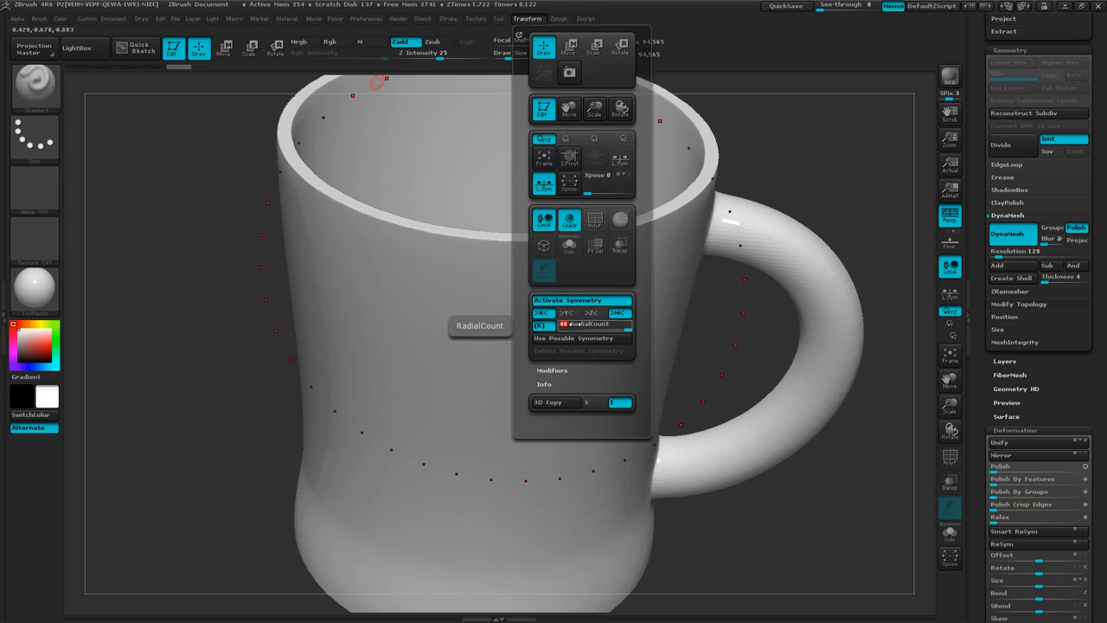
{"action": "left_click", "coordinate": [541, 312]}
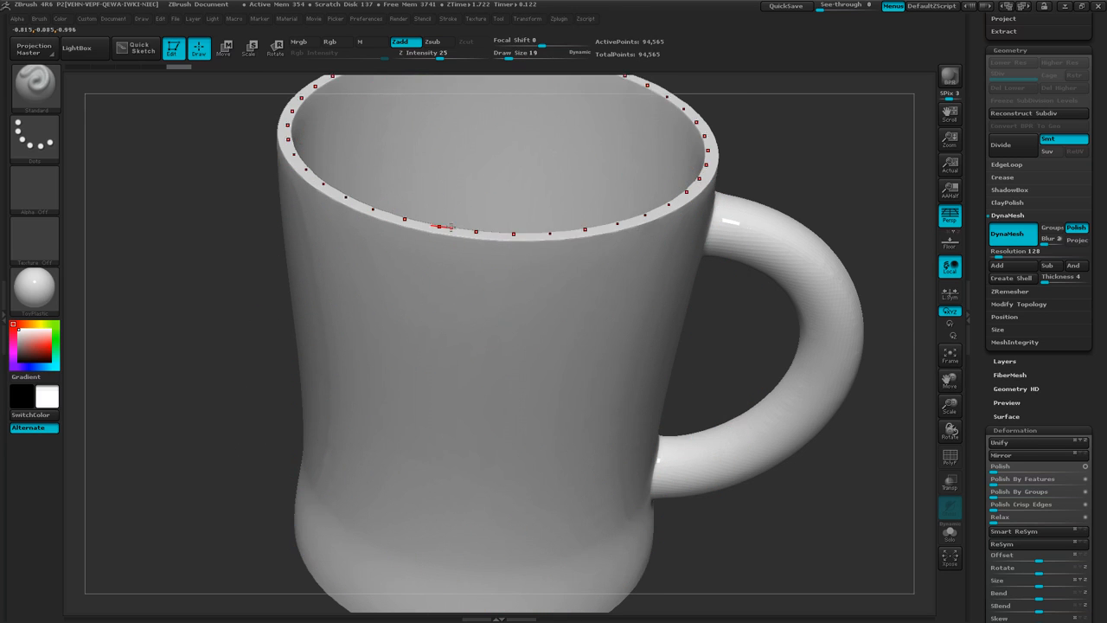
Stroke along the mug's rim repeatedly to dent and chip its edge.
{"action": "left_click_drag", "start_coordinate": [497, 346], "coordinate": [497, 303]}
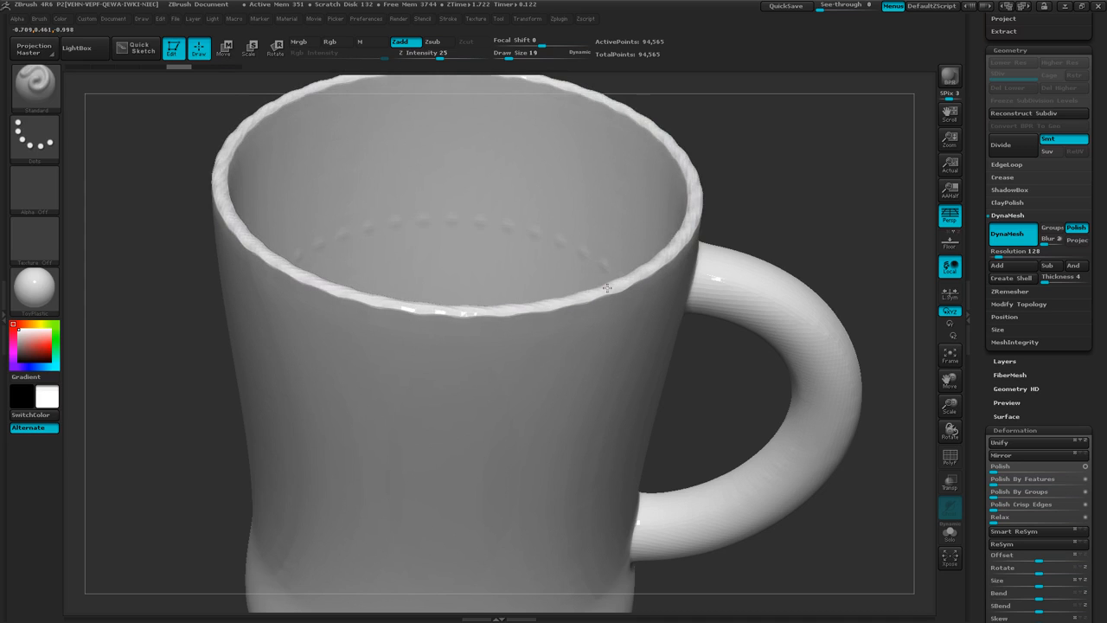
{"action": "left_click_drag", "start_coordinate": [605, 285], "coordinate": [588, 333]}
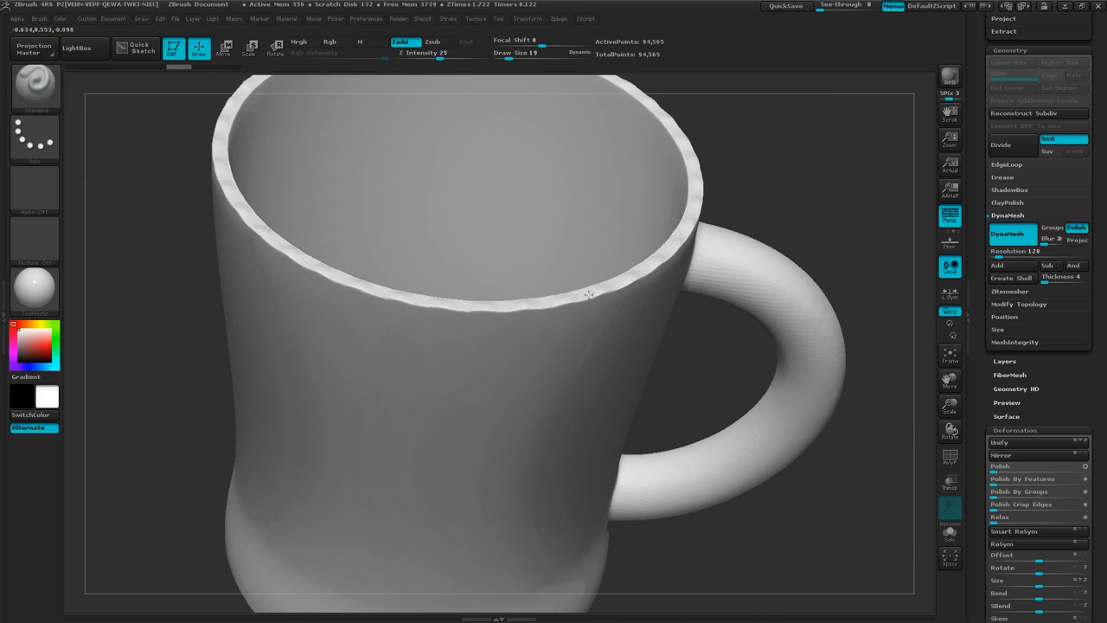
{"action": "left_click_drag", "start_coordinate": [588, 292], "coordinate": [622, 280]}
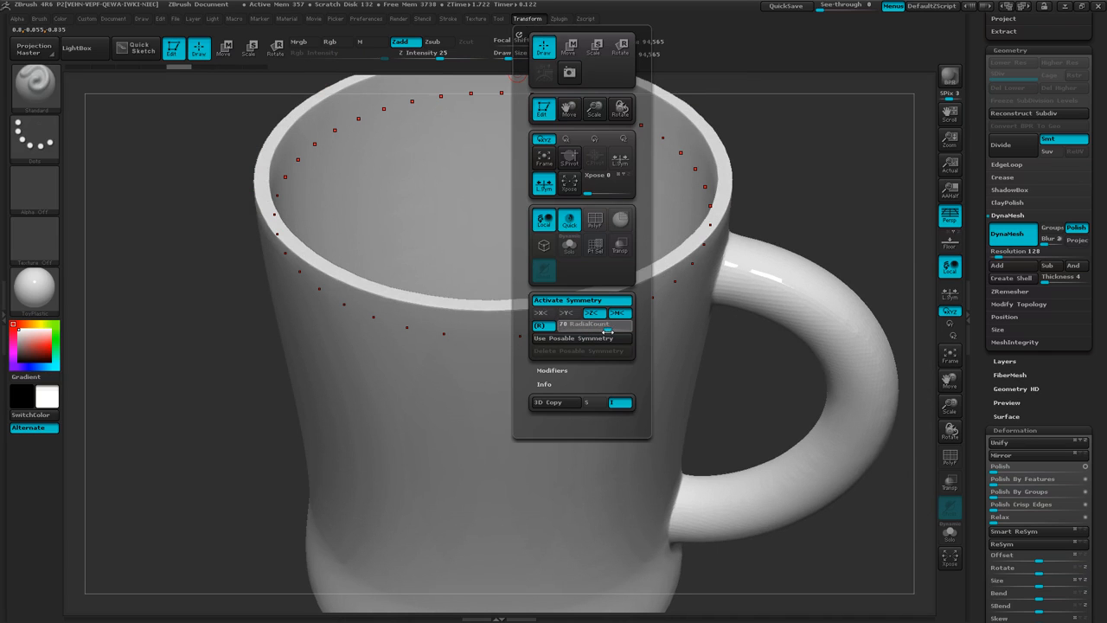
Raise RadialCount to 70 and begin working near the mug's base edge.
{"action": "left_click_drag", "start_coordinate": [605, 323], "coordinate": [601, 323]}
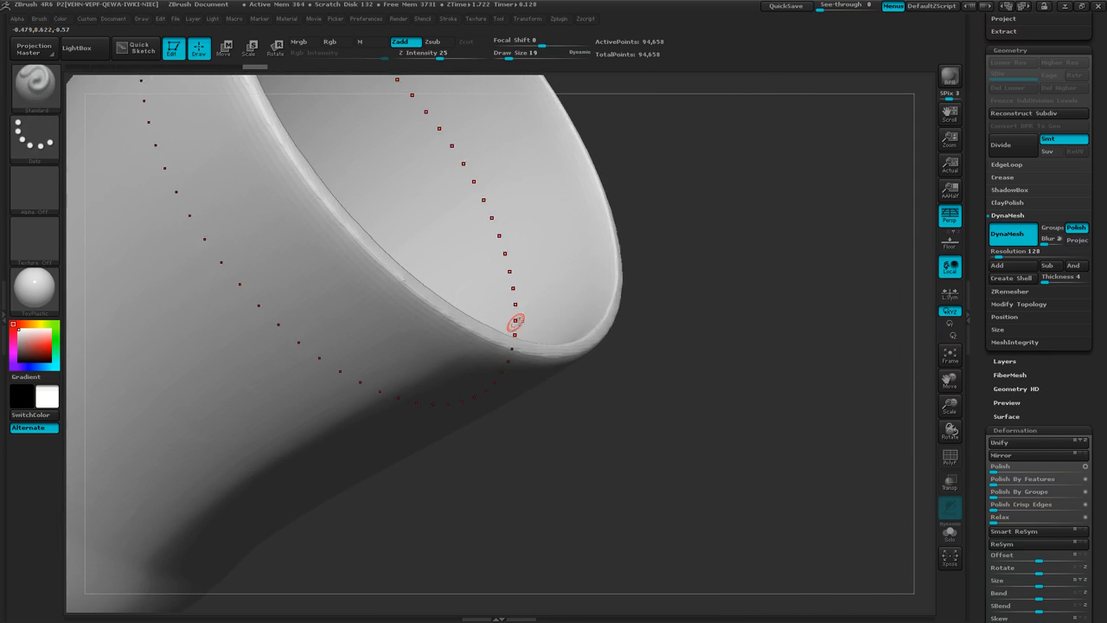
{"action": "left_click", "coordinate": [329, 41]}
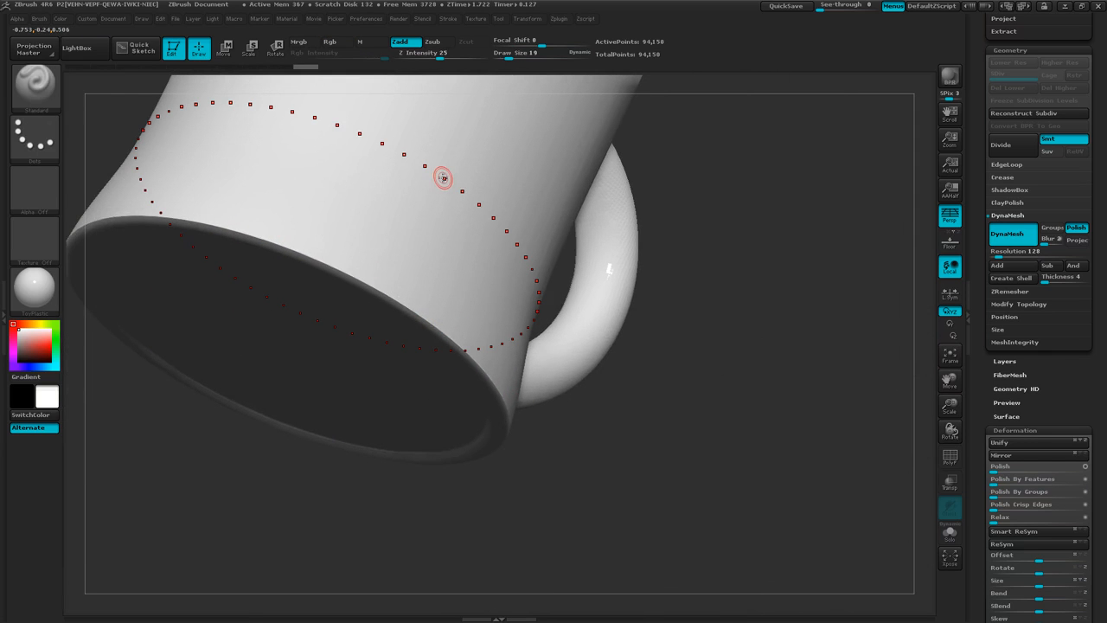
Sculpt along the base edge of the mug with the Standard brush.
{"action": "left_click", "coordinate": [34, 82]}
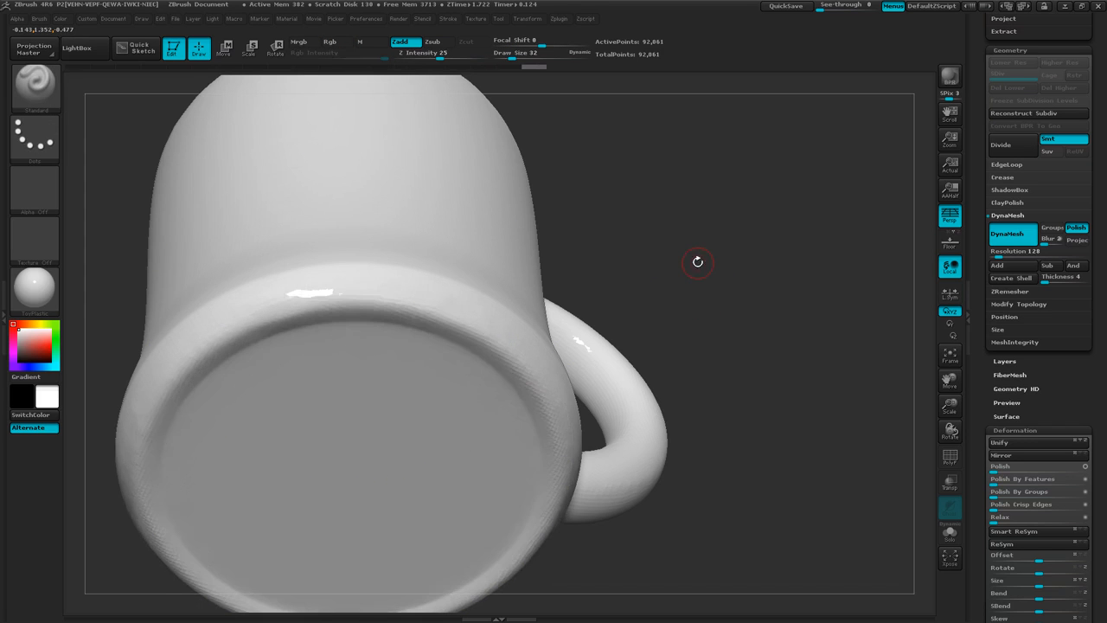
{"action": "left_click_drag", "start_coordinate": [697, 262], "coordinate": [688, 272]}
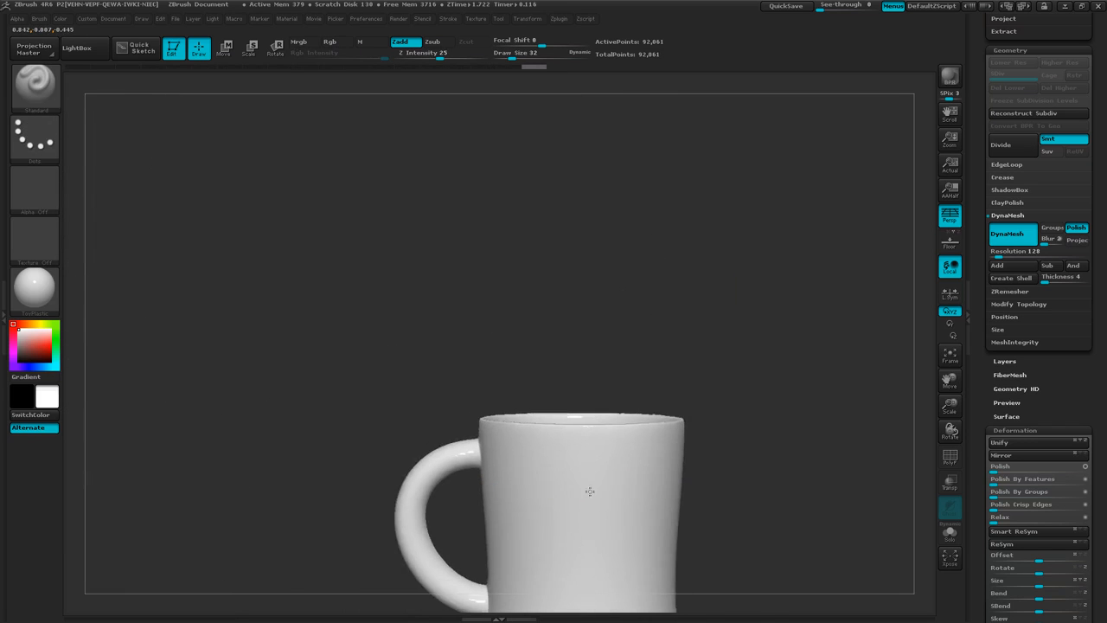
{"action": "left_click_drag", "start_coordinate": [591, 491], "coordinate": [591, 385]}
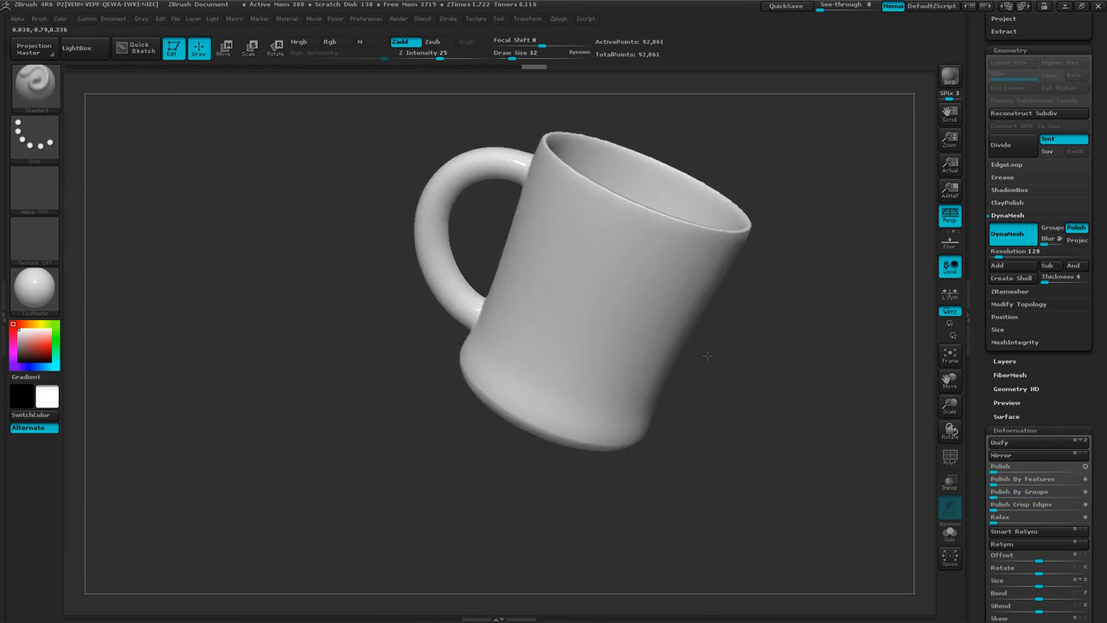
{"action": "left_click_drag", "start_coordinate": [441, 177], "coordinate": [795, 316]}
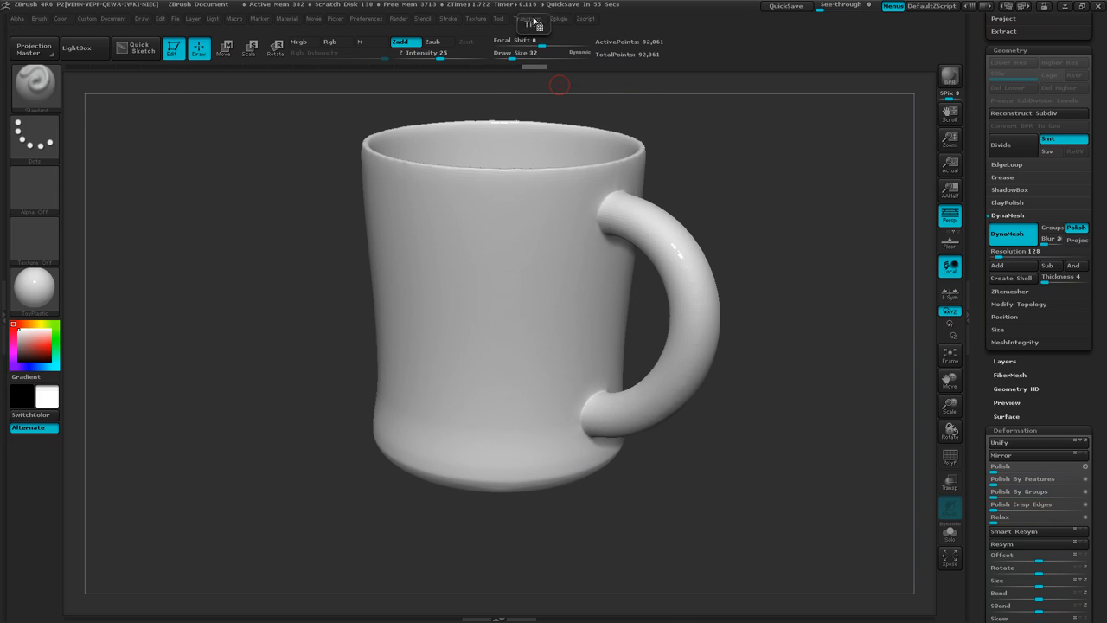
Reset the pivot point and switch off radial symmetry in the Transform menu.
{"action": "left_click", "coordinate": [526, 19]}
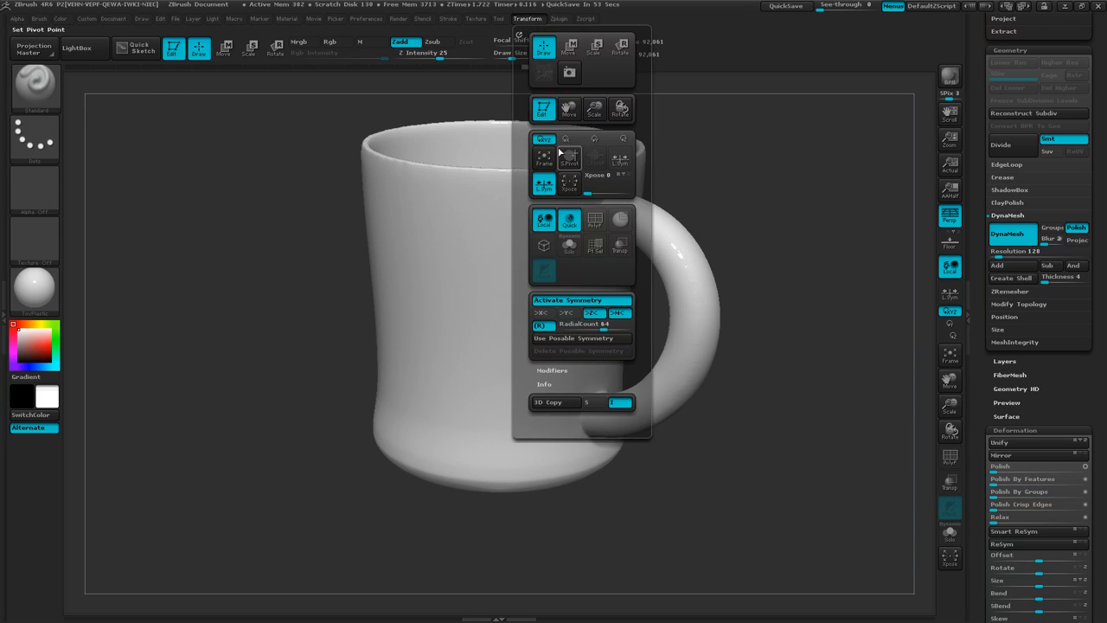
{"action": "left_click", "coordinate": [543, 324]}
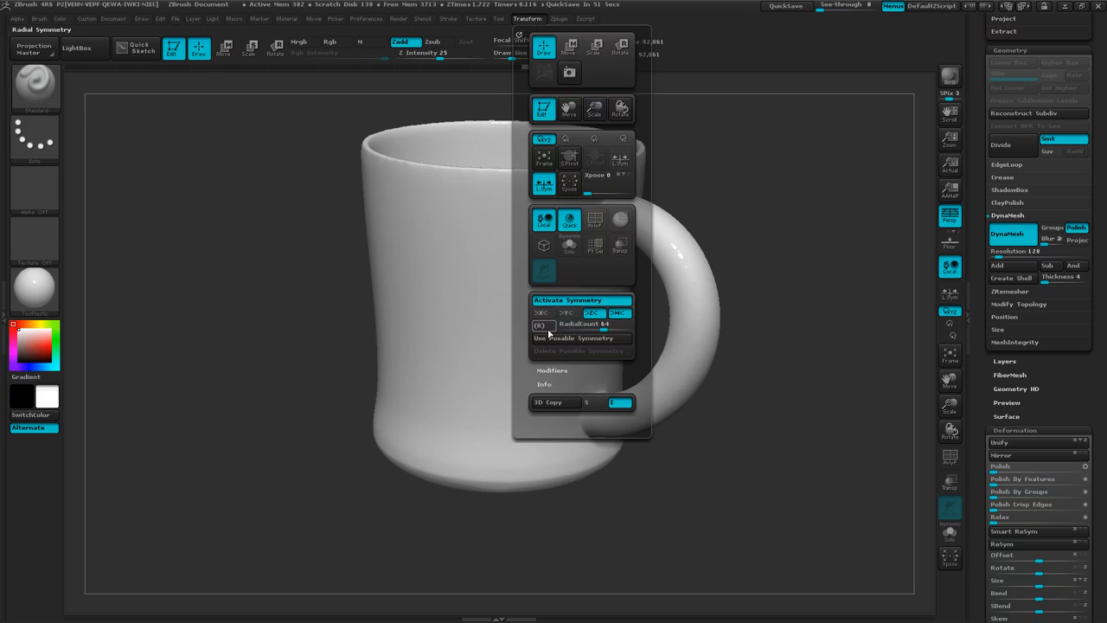
{"action": "left_click", "coordinate": [568, 312]}
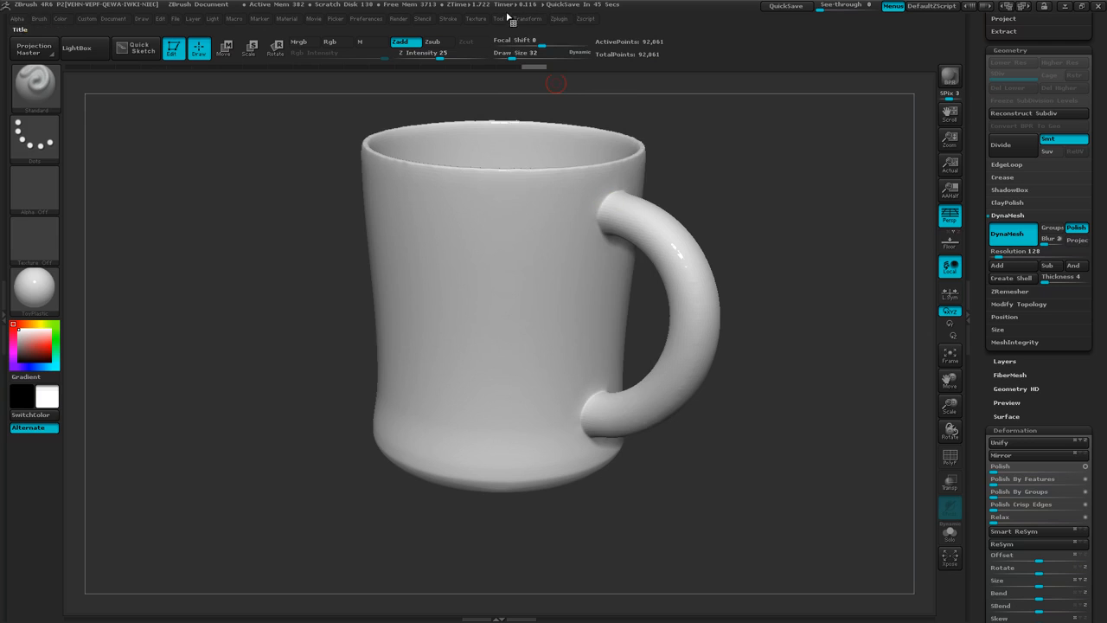
{"action": "left_click", "coordinate": [526, 19]}
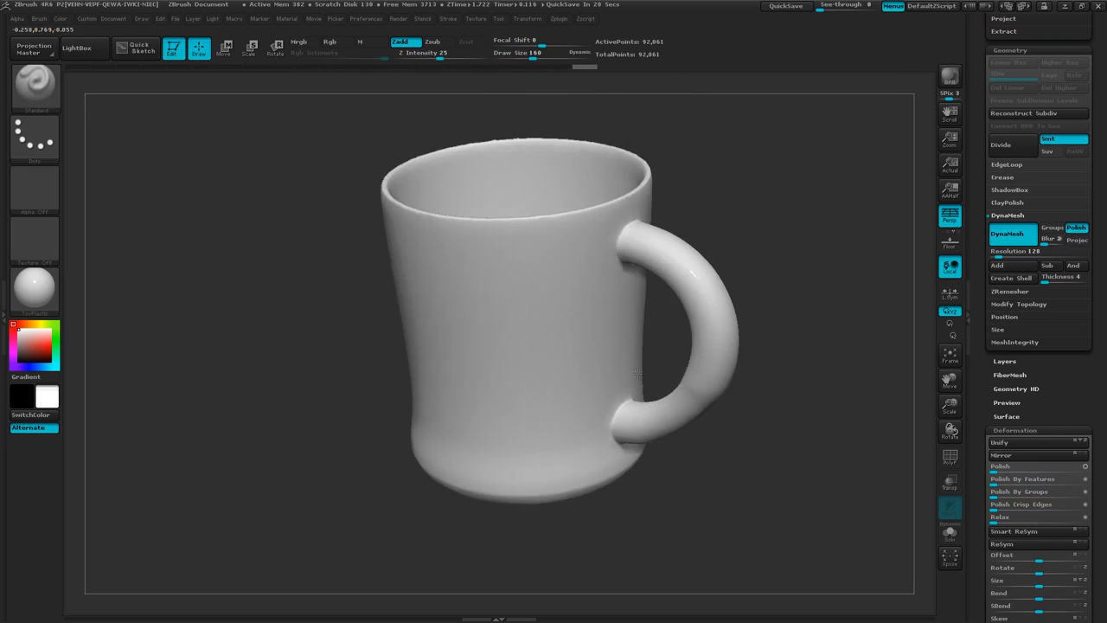
Orbit to the back of the handle and smooth its lower join with the body.
{"action": "left_click_drag", "start_coordinate": [636, 376], "coordinate": [662, 407]}
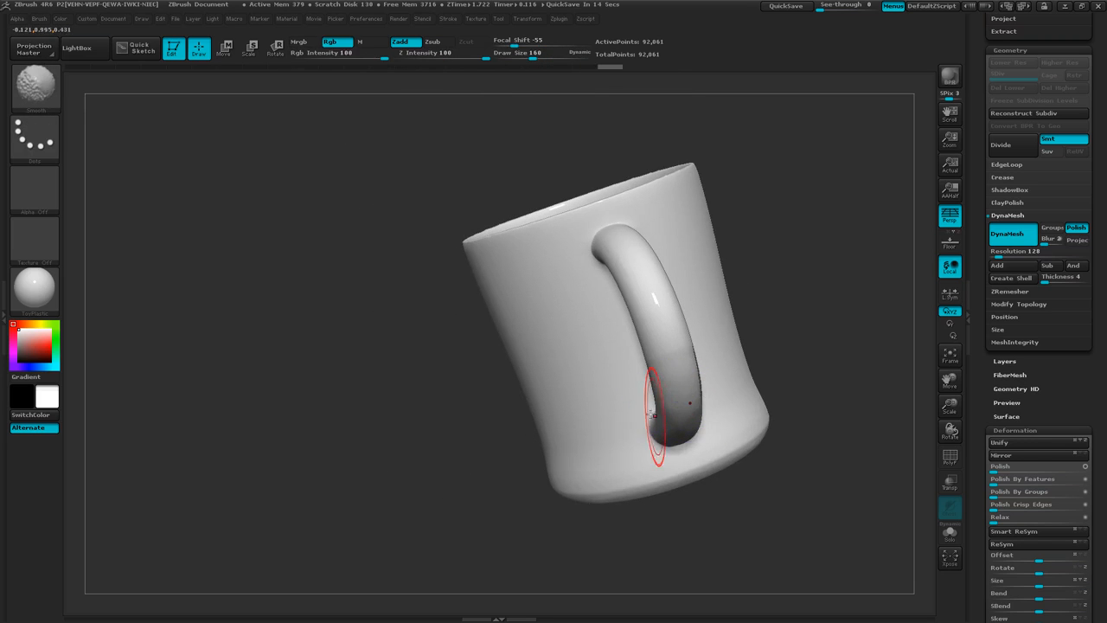
{"action": "left_click_drag", "start_coordinate": [653, 415], "coordinate": [635, 380]}
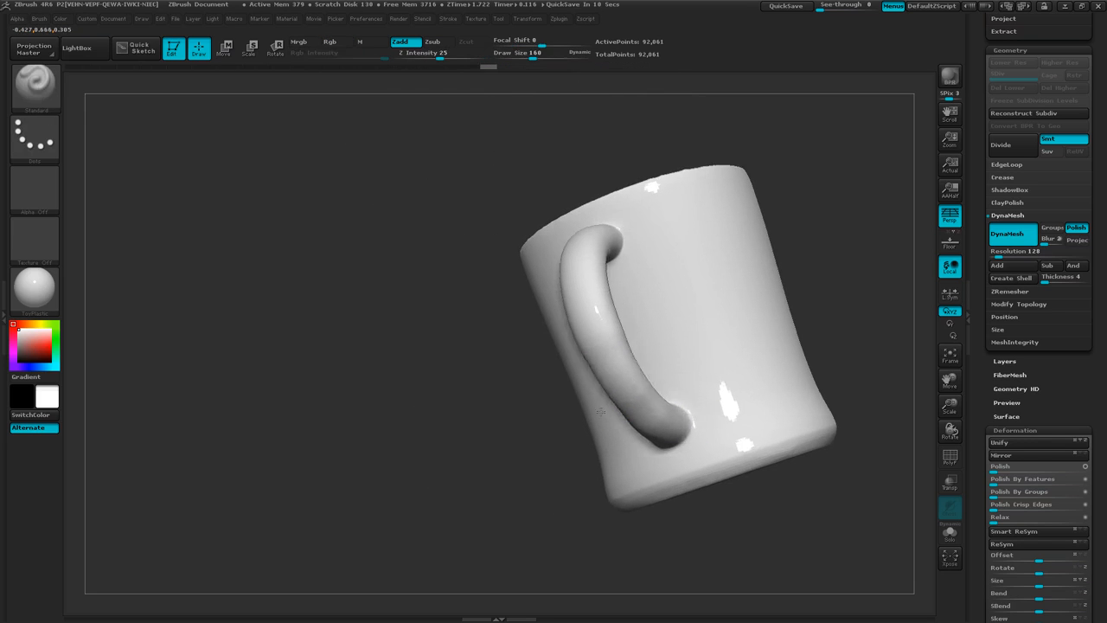
{"action": "left_click_drag", "start_coordinate": [657, 346], "coordinate": [597, 455]}
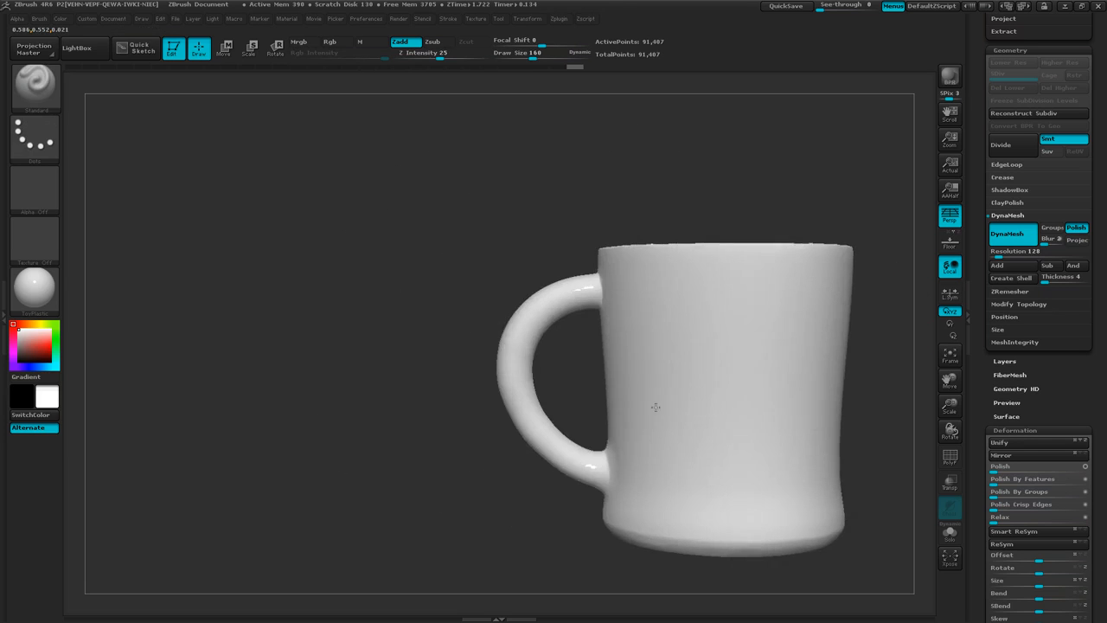
{"action": "left_click_drag", "start_coordinate": [656, 406], "coordinate": [671, 462]}
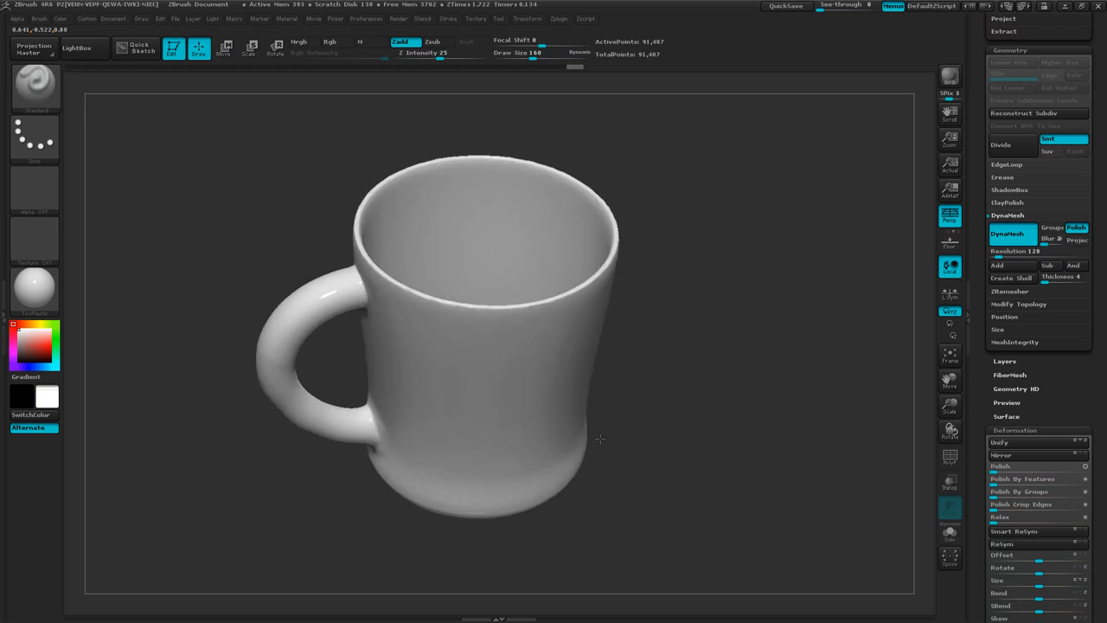
{"action": "left_click_drag", "start_coordinate": [601, 436], "coordinate": [610, 419]}
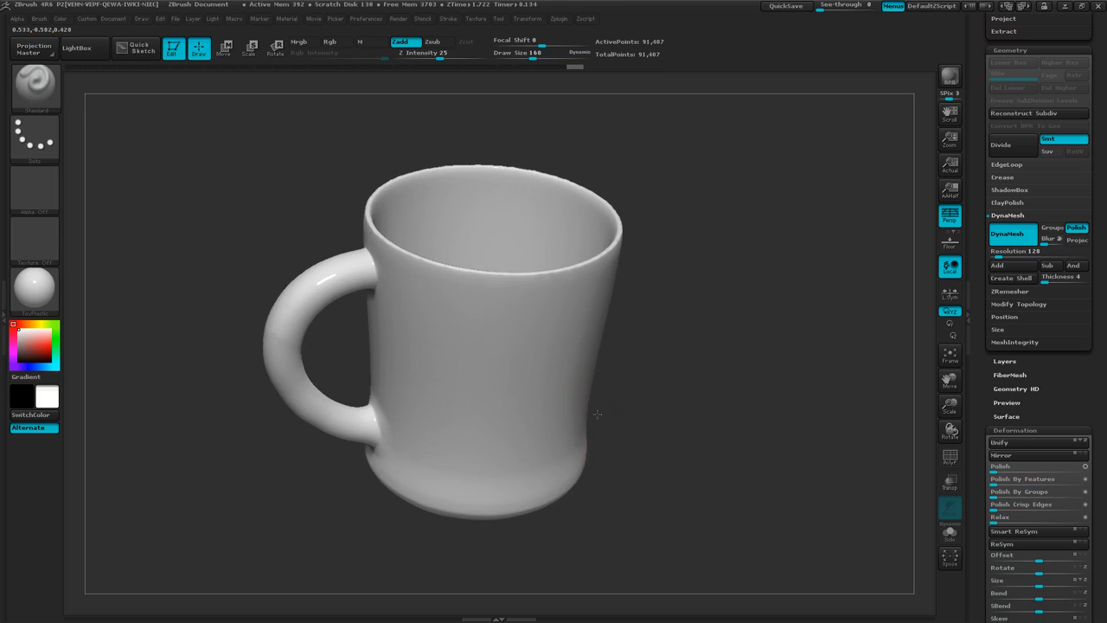
{"action": "left_click_drag", "start_coordinate": [597, 416], "coordinate": [633, 405]}
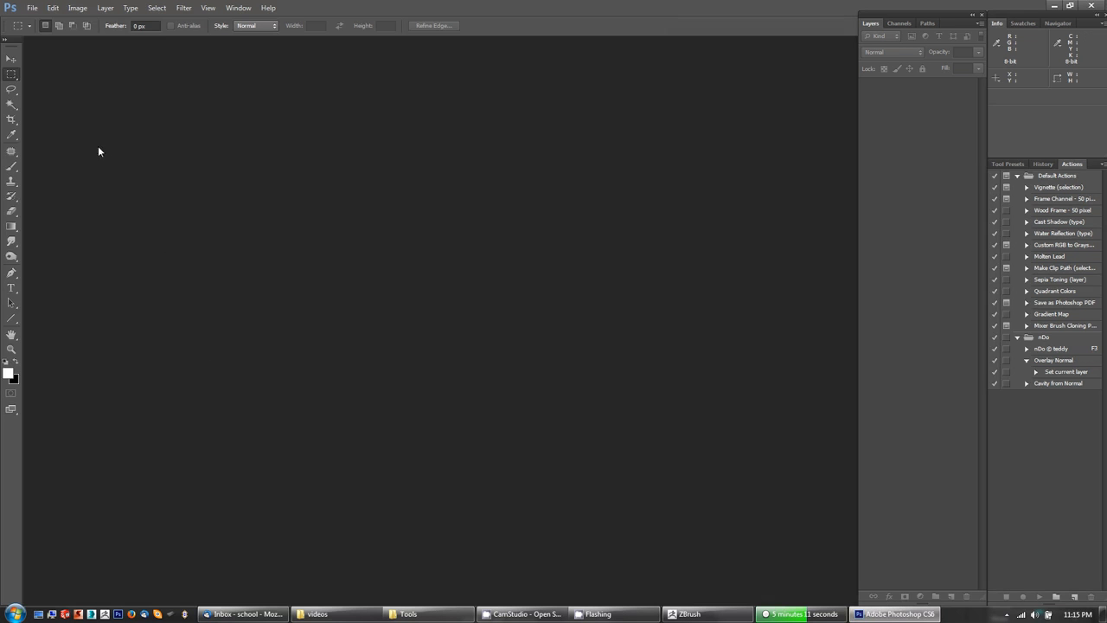
Dismiss the current Open dialog and bring up File > Open again.
{"action": "left_click", "coordinate": [32, 8]}
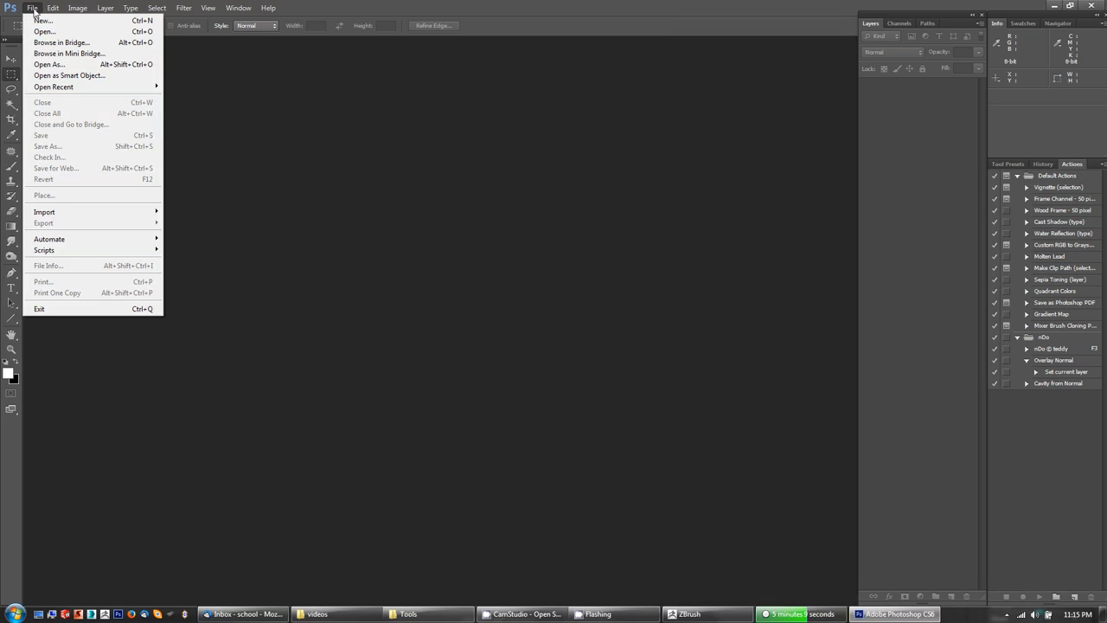
{"action": "left_click", "coordinate": [44, 32]}
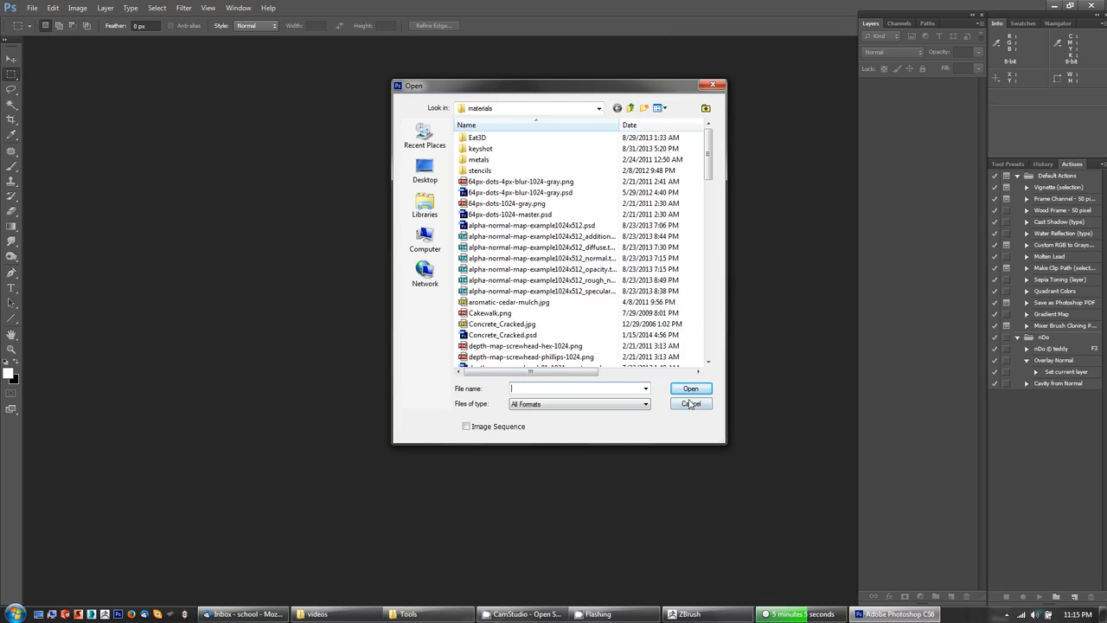
{"action": "left_click", "coordinate": [32, 7]}
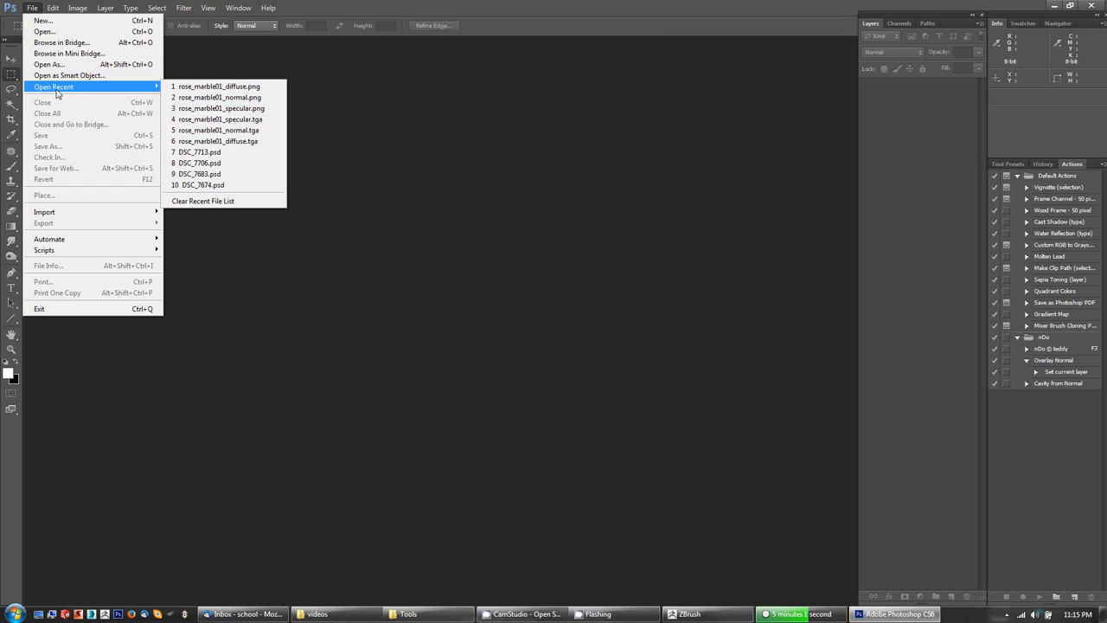
{"action": "left_click", "coordinate": [44, 32]}
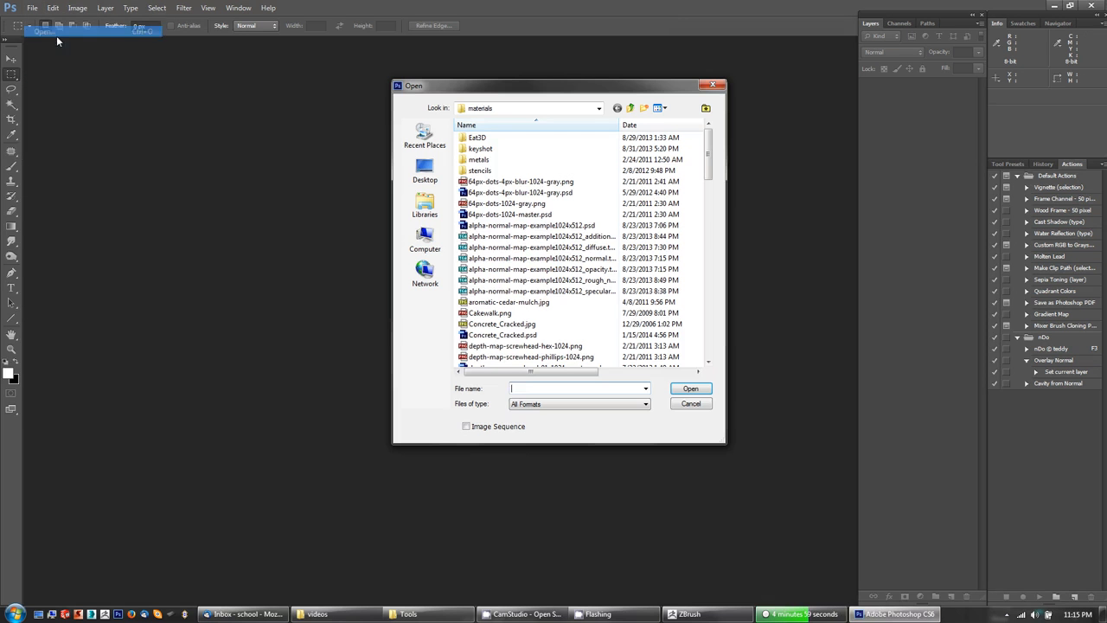
{"action": "mouse_move", "coordinate": [587, 106]}
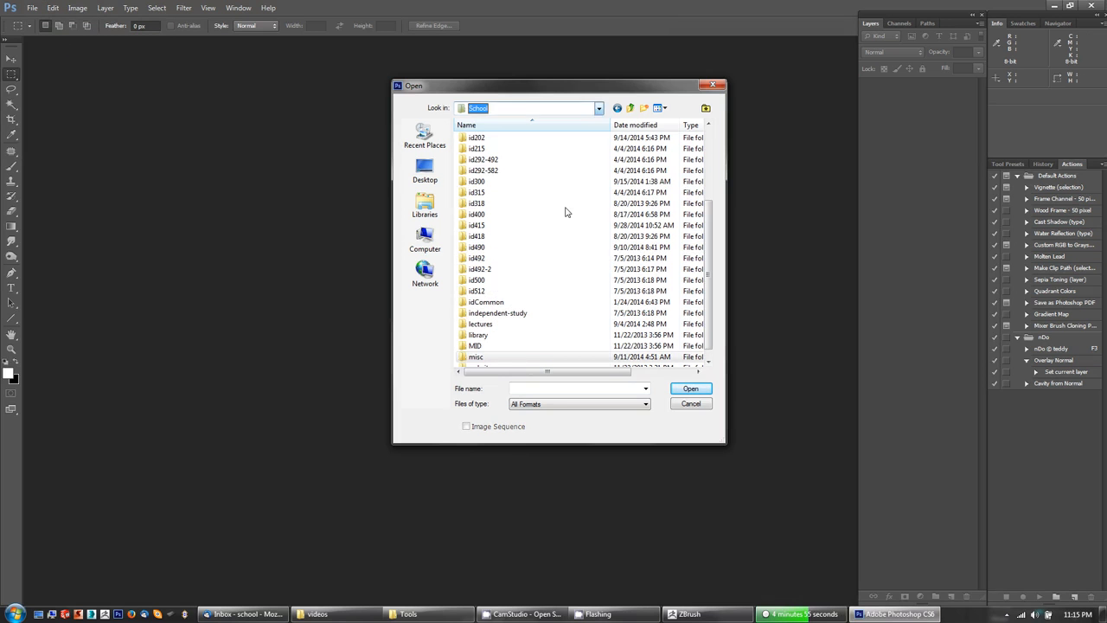
Browse into id415 > docs and filter the file list to Photoshop files.
{"action": "double_click", "coordinate": [477, 225]}
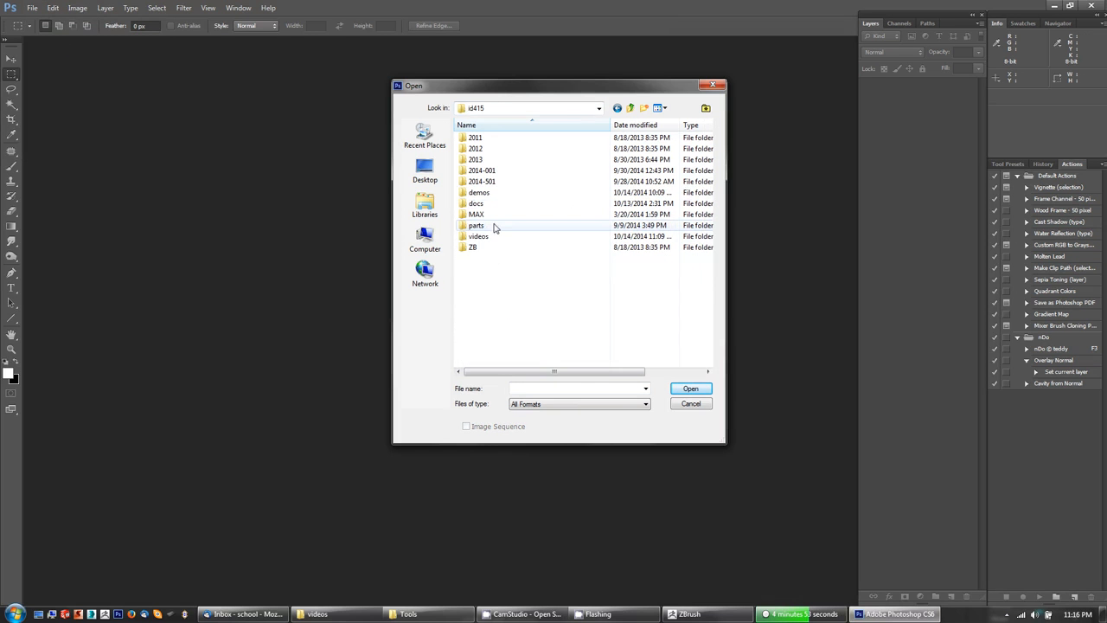
{"action": "left_click", "coordinate": [477, 204]}
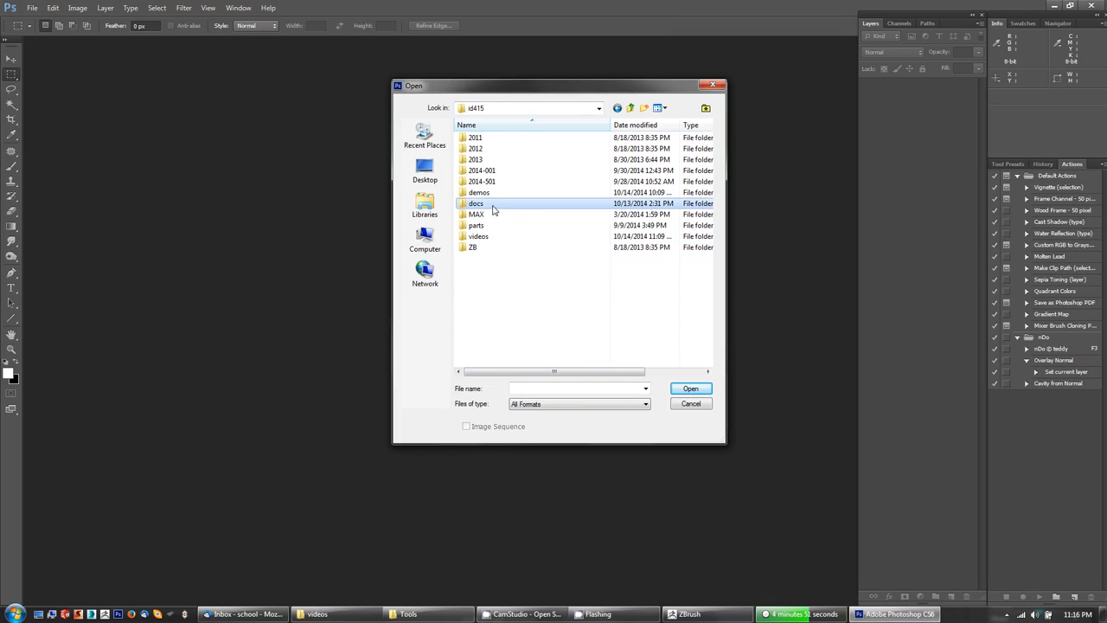
{"action": "double_click", "coordinate": [477, 204]}
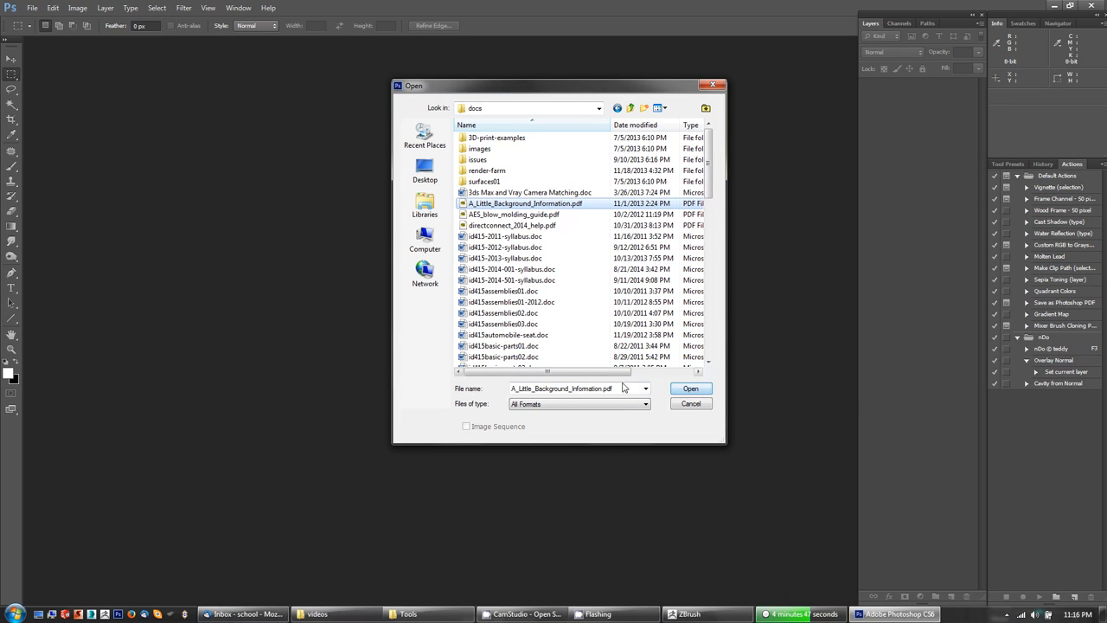
{"action": "left_click", "coordinate": [645, 404]}
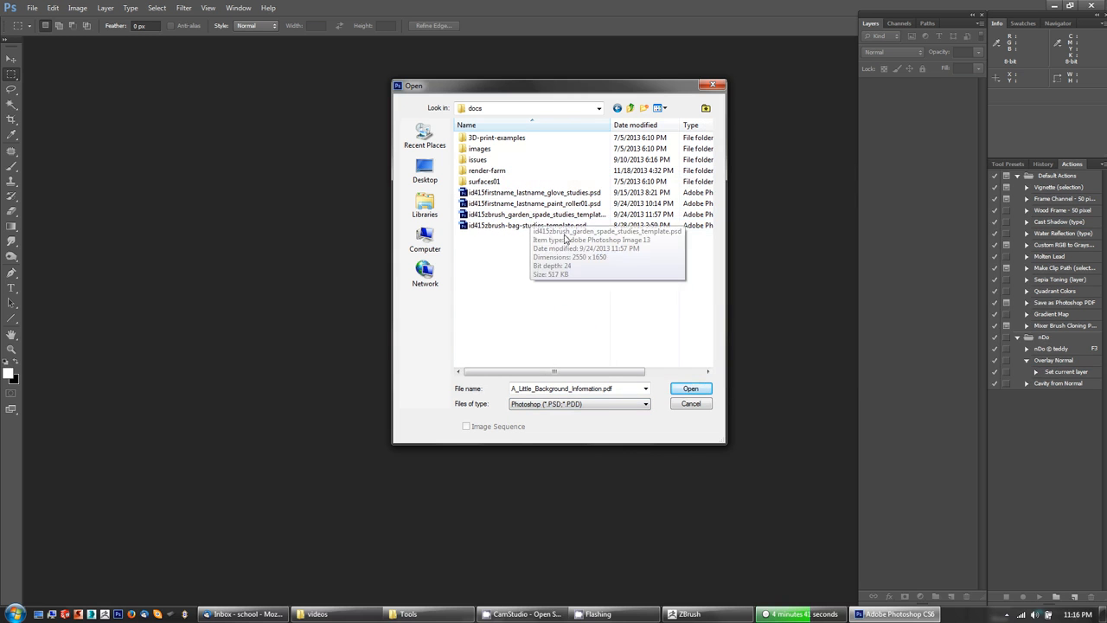
{"action": "mouse_move", "coordinate": [527, 226]}
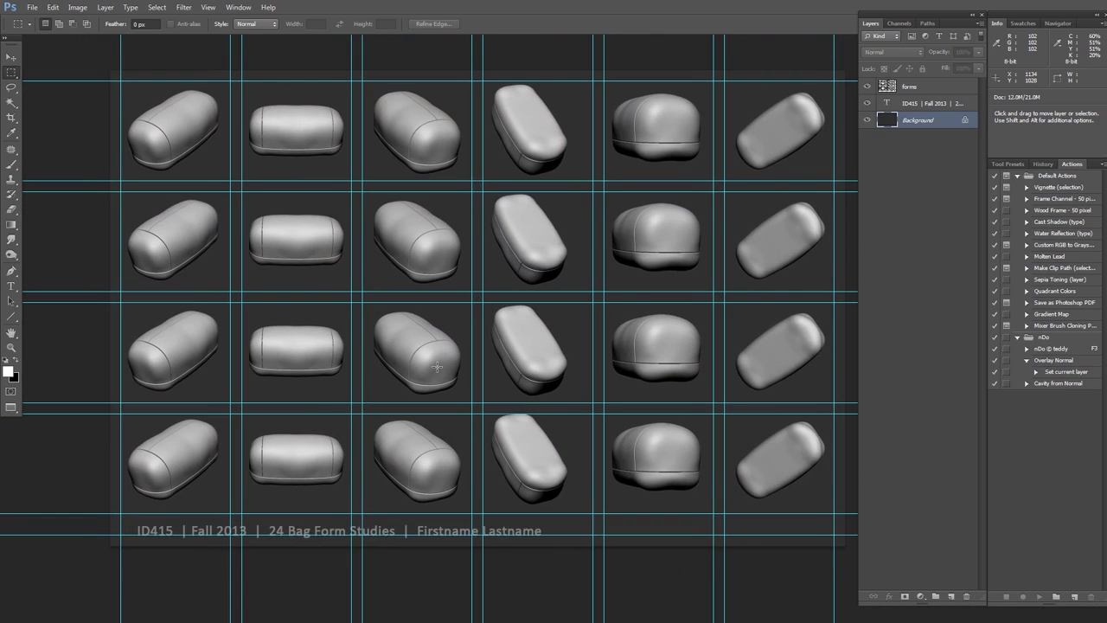
Select the forms layer so the pasted ZBrush screenshot lands above it.
{"action": "left_click", "coordinate": [1001, 596]}
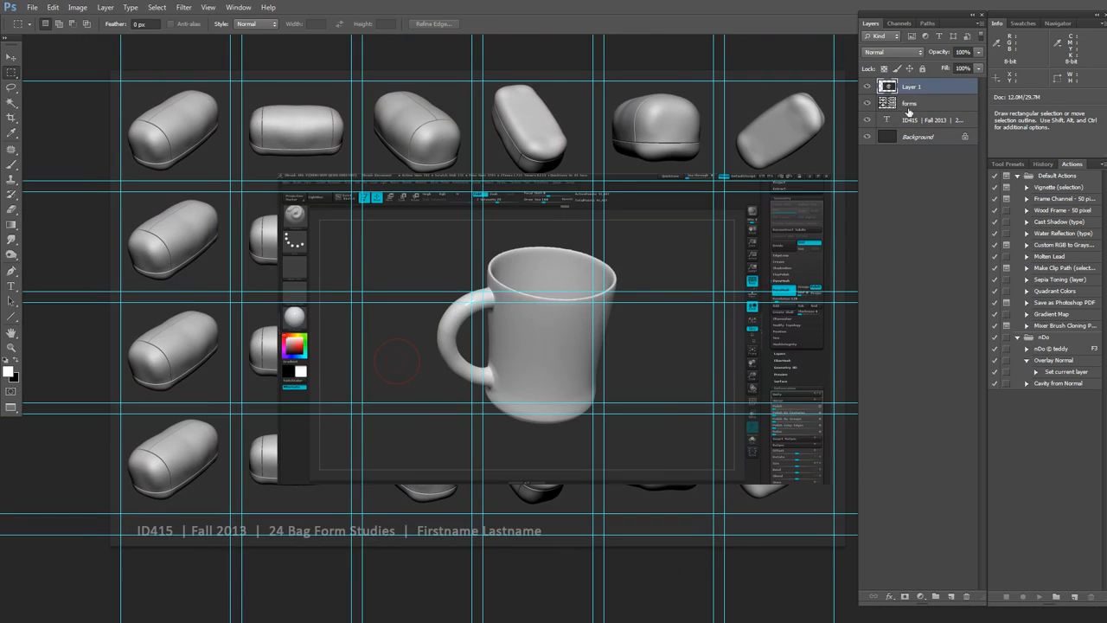
{"action": "mouse_move", "coordinate": [564, 354]}
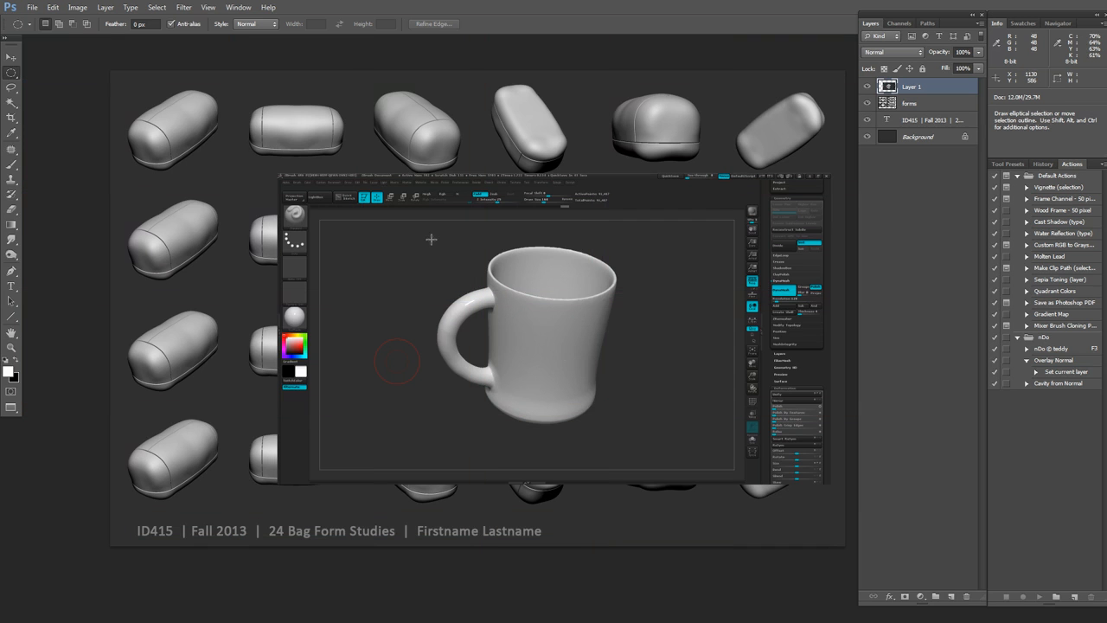
Marquee a square around the mug, trim away the rest, and dismiss the error.
{"action": "left_click_drag", "start_coordinate": [431, 240], "coordinate": [553, 335]}
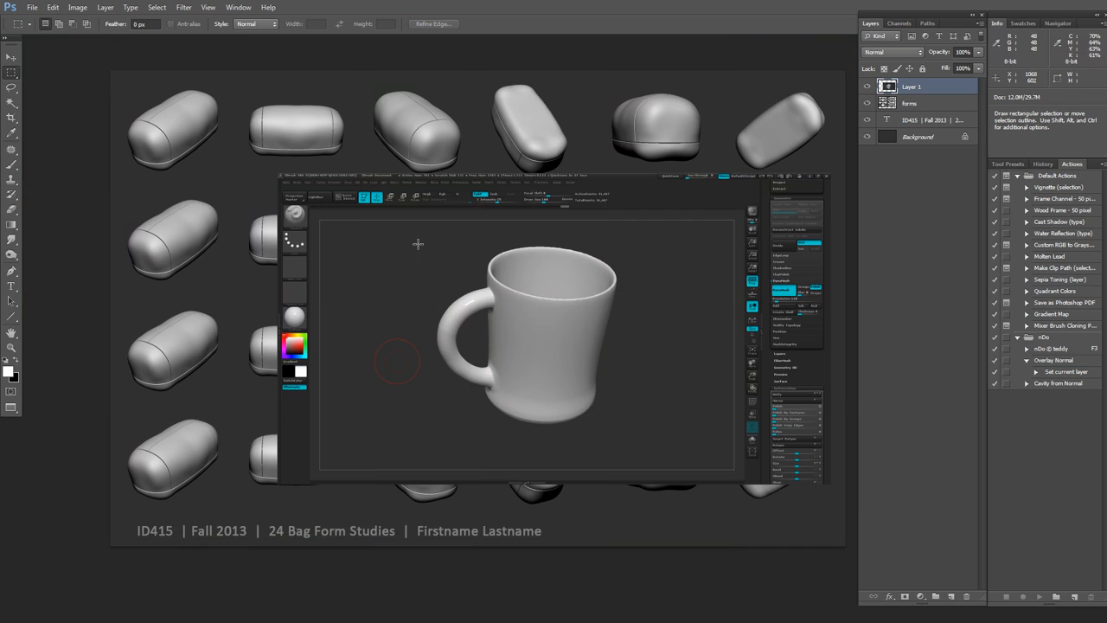
{"action": "left_click_drag", "start_coordinate": [417, 243], "coordinate": [655, 439]}
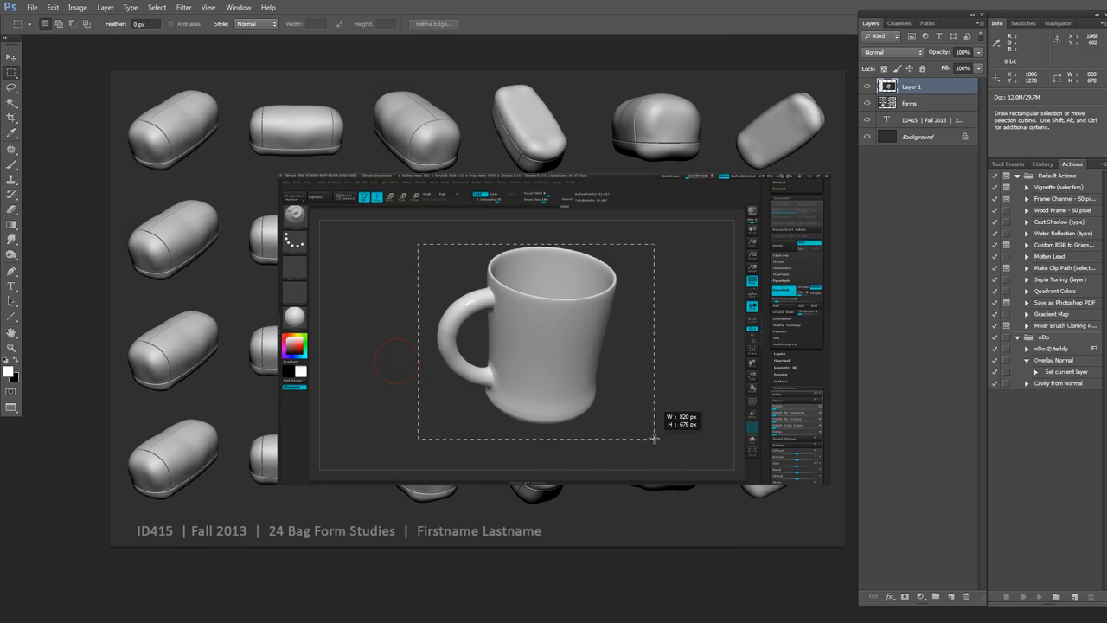
{"action": "left_click_drag", "start_coordinate": [653, 439], "coordinate": [623, 449]}
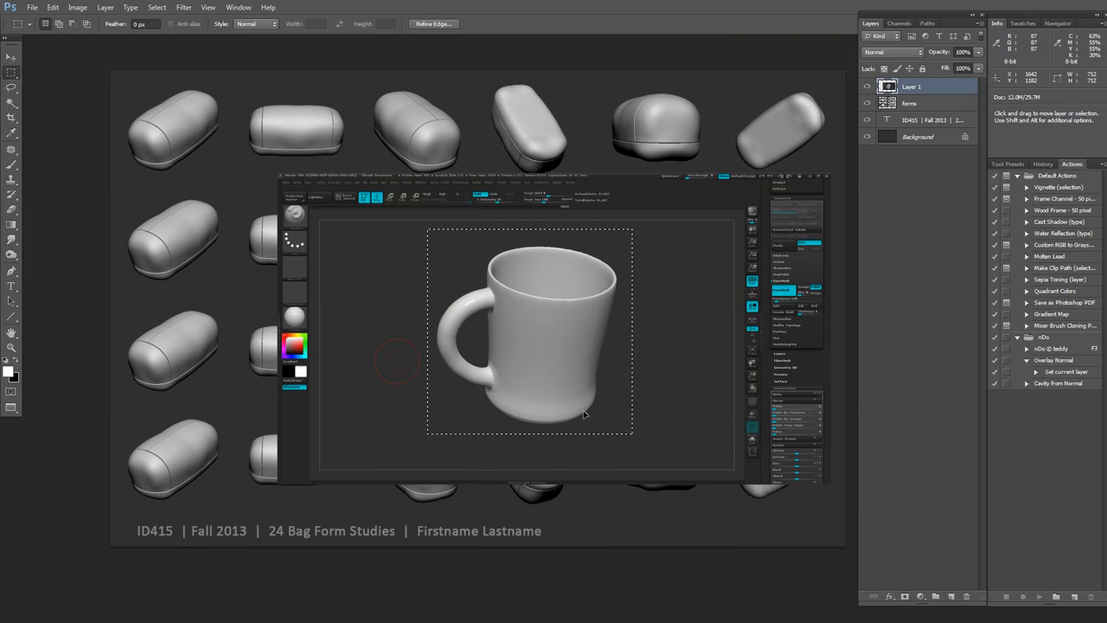
{"action": "key", "text": "Ctrl+A"}
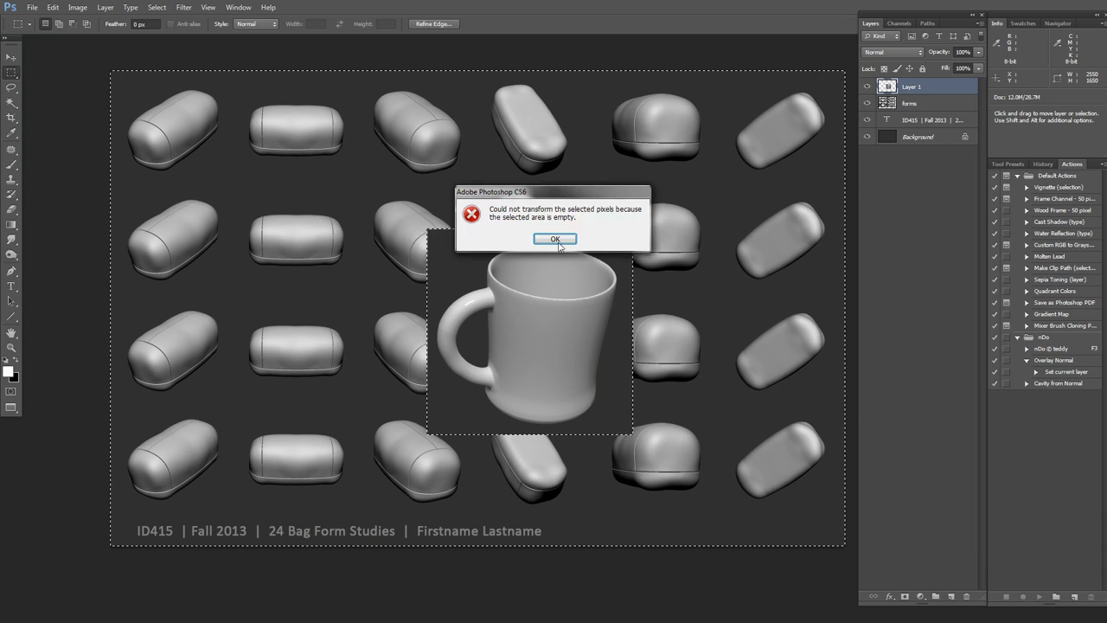
{"action": "left_click", "coordinate": [556, 238]}
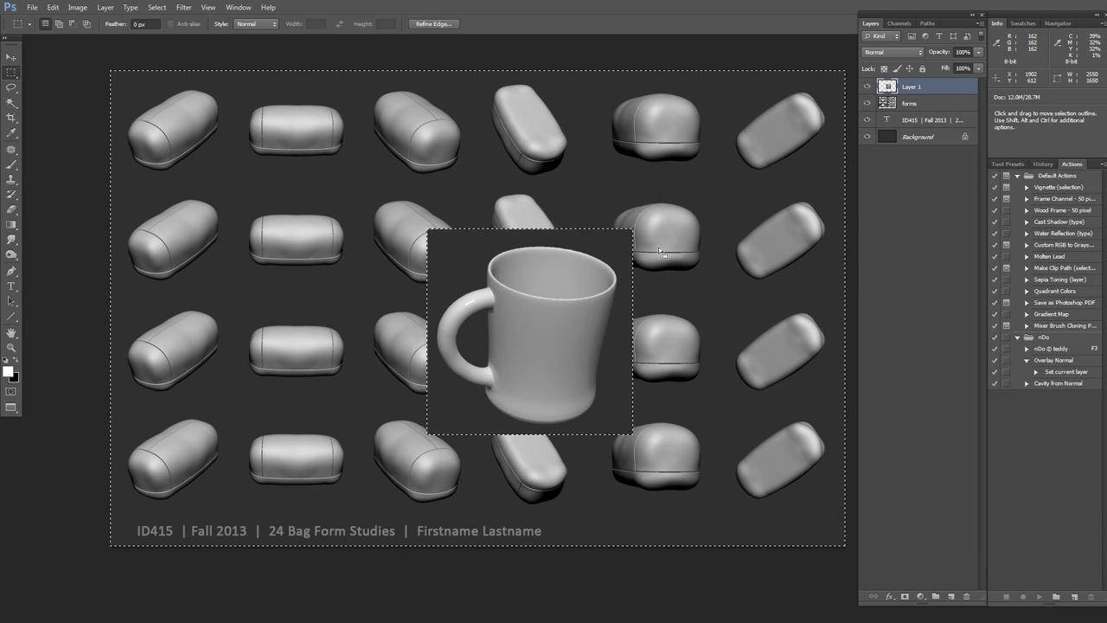
Free-transform the mug smaller and fit it into the row 3, column 3 cell.
{"action": "key", "text": "ctrl+t"}
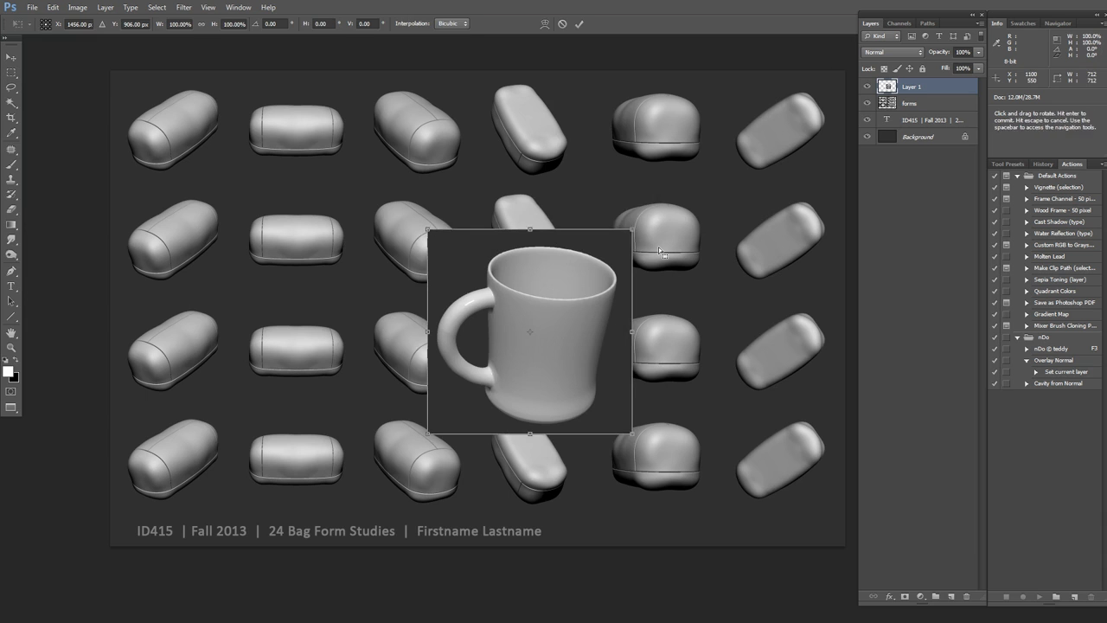
{"action": "left_click_drag", "start_coordinate": [632, 232], "coordinate": [559, 288]}
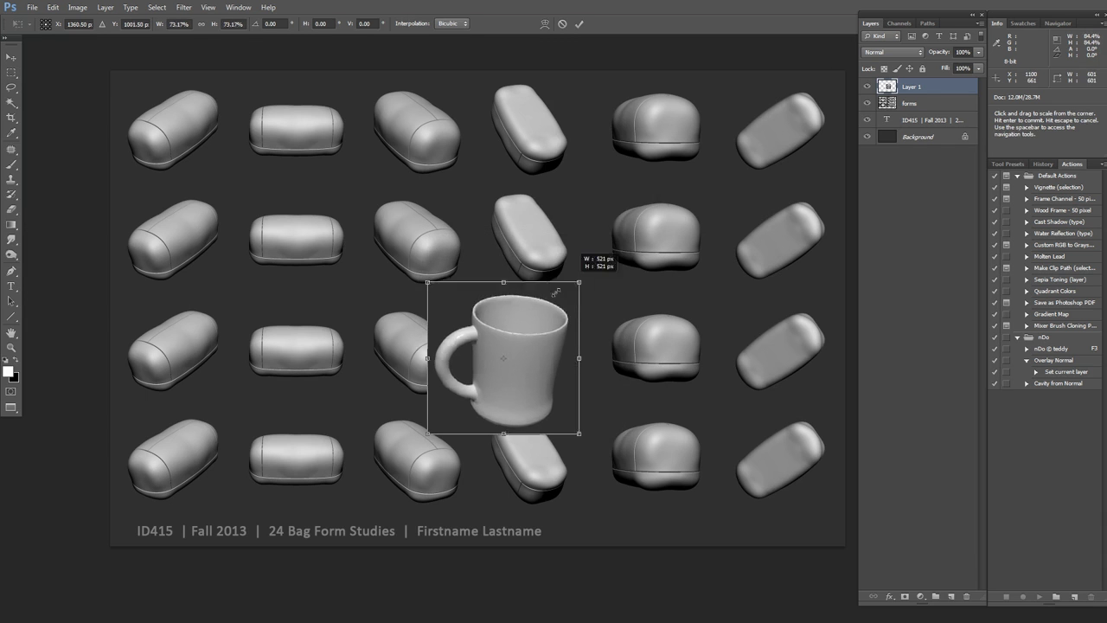
{"action": "left_click_drag", "start_coordinate": [578, 431], "coordinate": [550, 431]}
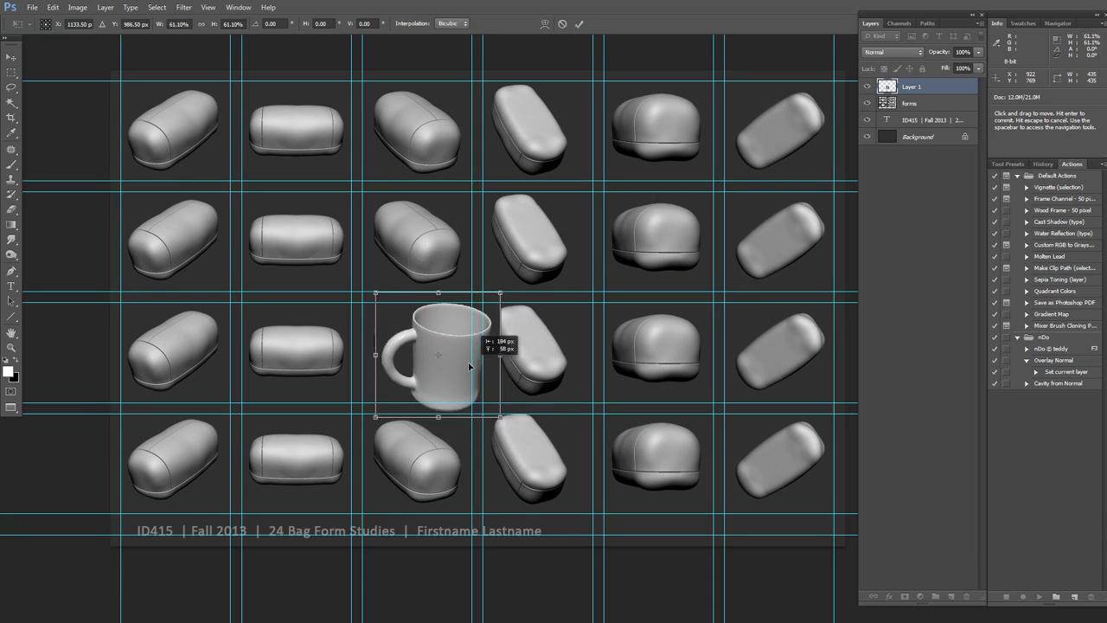
{"action": "left_click_drag", "start_coordinate": [467, 363], "coordinate": [437, 355]}
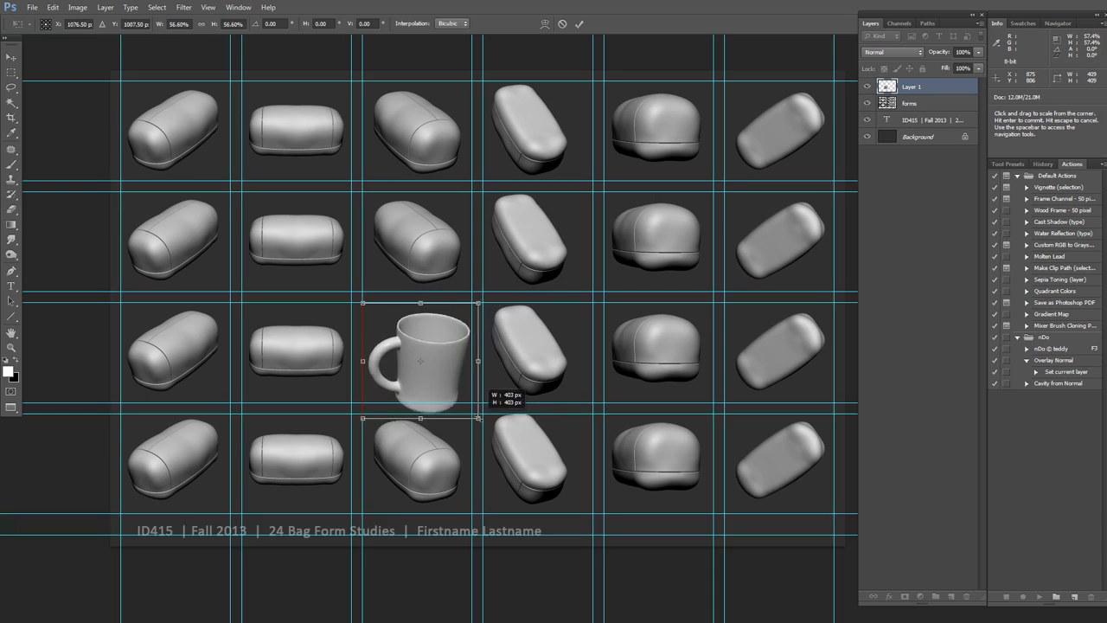
{"action": "left_click_drag", "start_coordinate": [479, 419], "coordinate": [461, 401]}
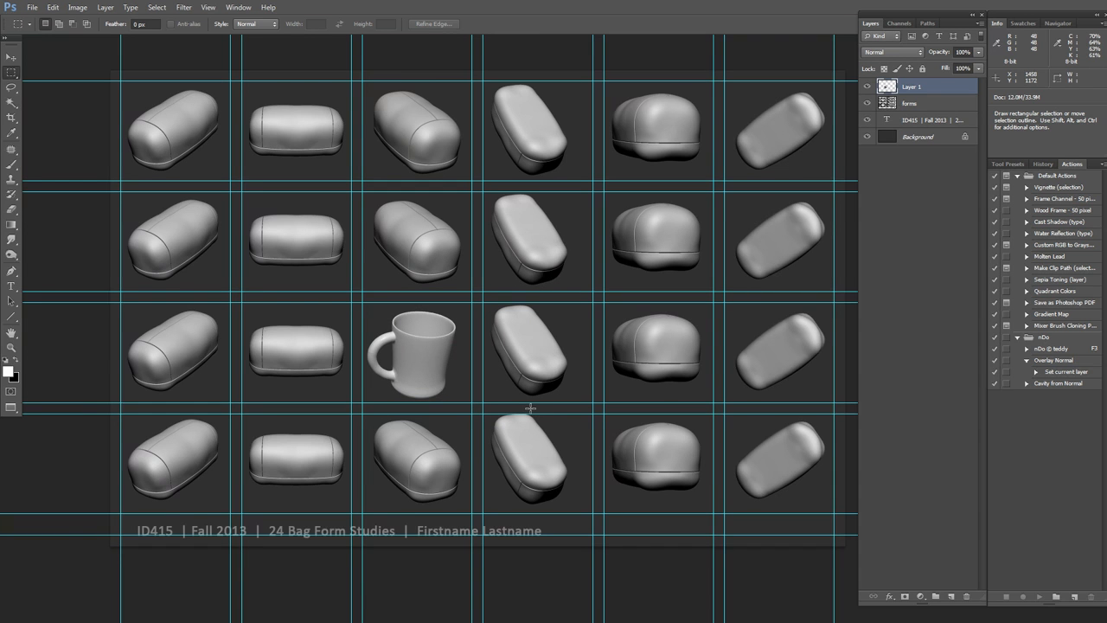
{"action": "mouse_move", "coordinate": [244, 258]}
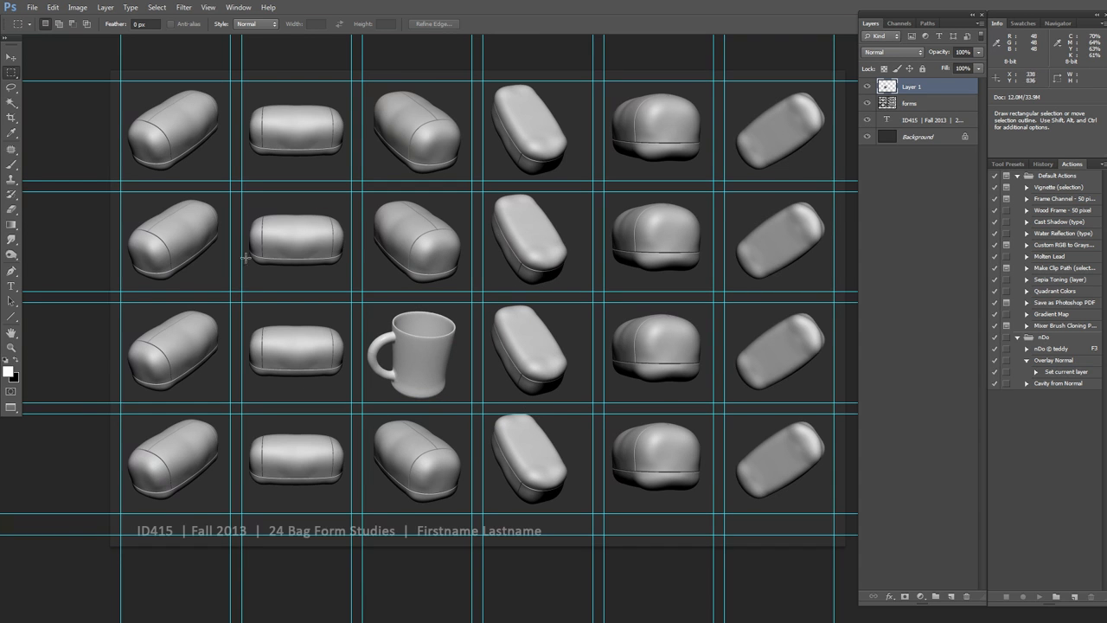
{"action": "mouse_move", "coordinate": [594, 304]}
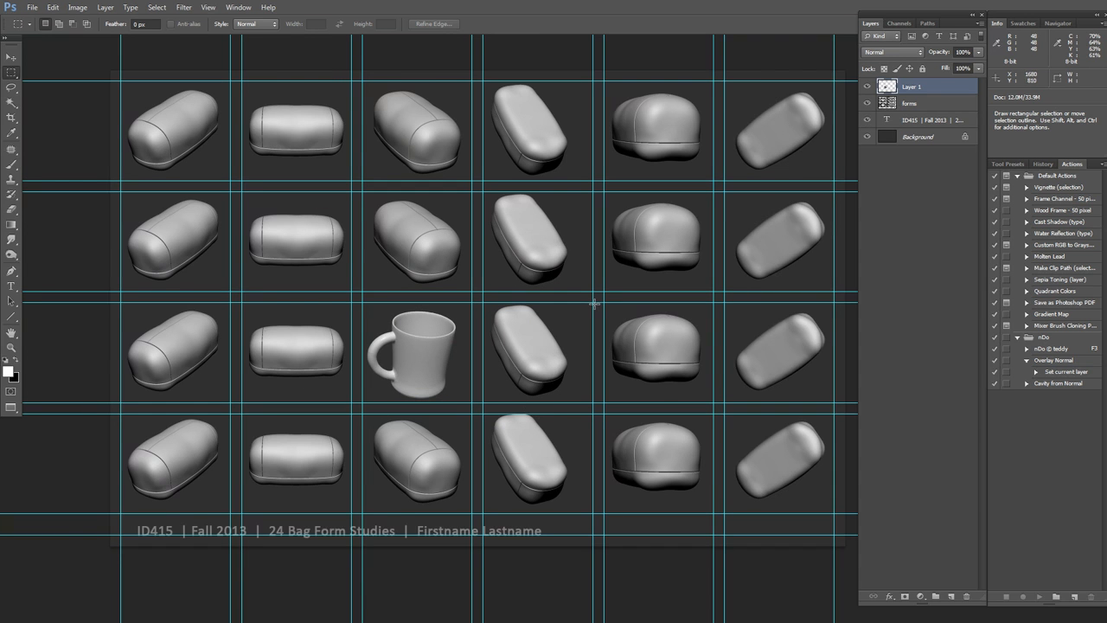
{"action": "mouse_move", "coordinate": [432, 266]}
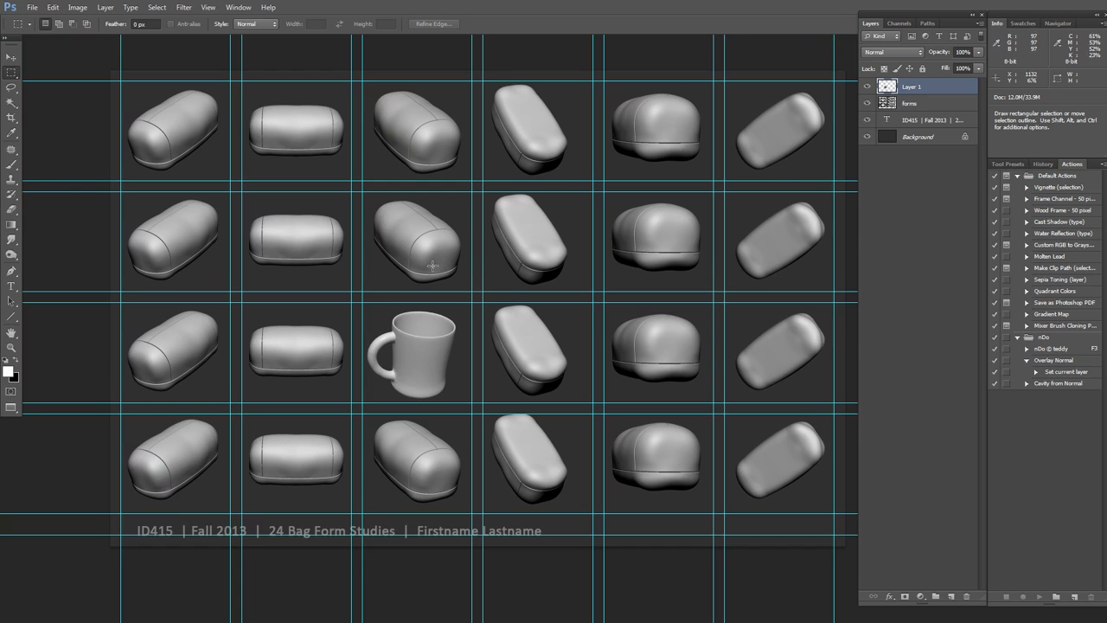
Toggle the forms layer's visibility off in the Layers panel, leaving only the mug.
{"action": "left_click", "coordinate": [866, 103]}
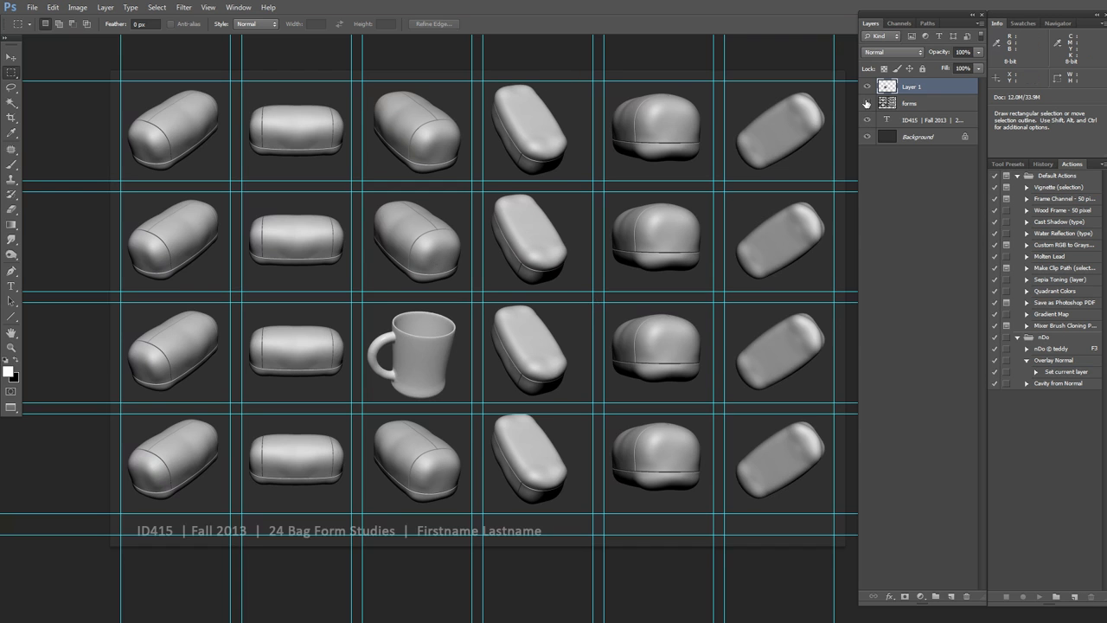
{"action": "left_click", "coordinate": [866, 103]}
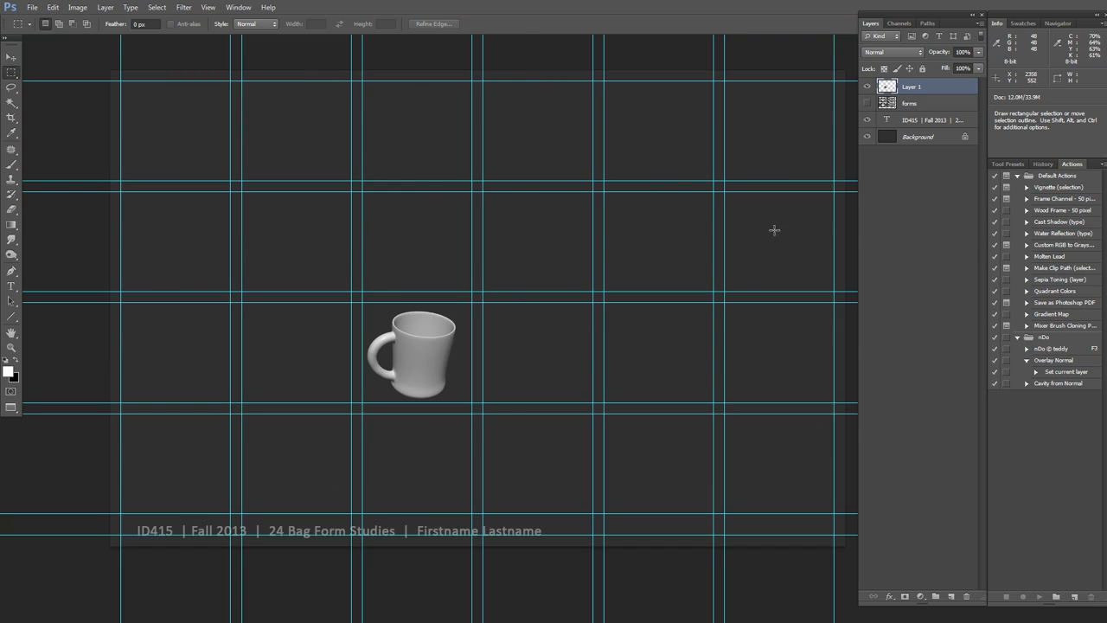
{"action": "mouse_move", "coordinate": [361, 542]}
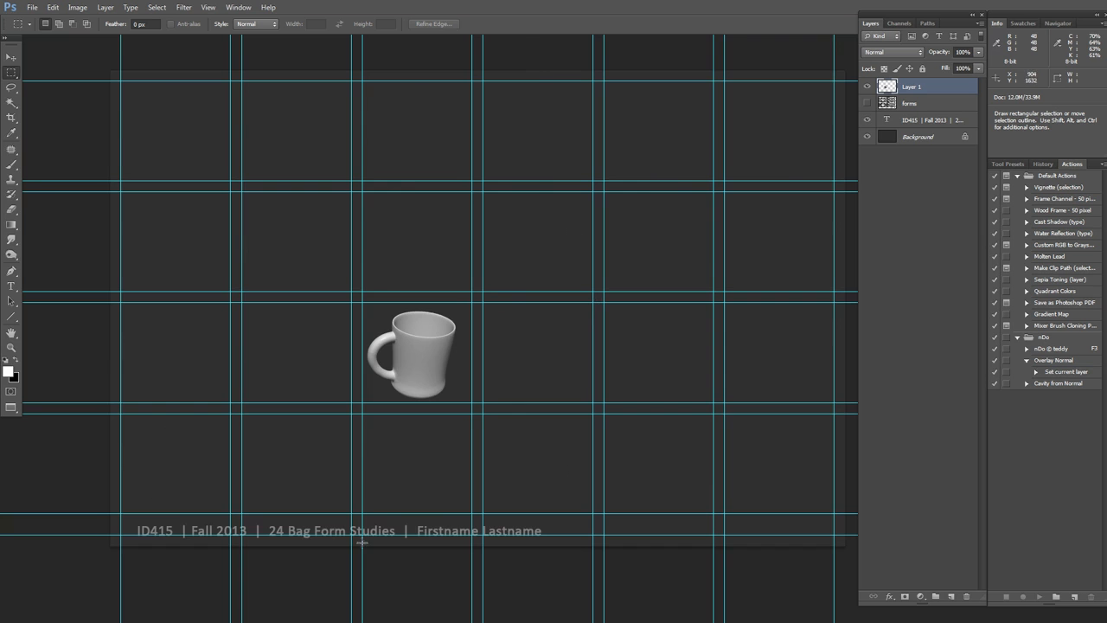
{"action": "mouse_move", "coordinate": [273, 215]}
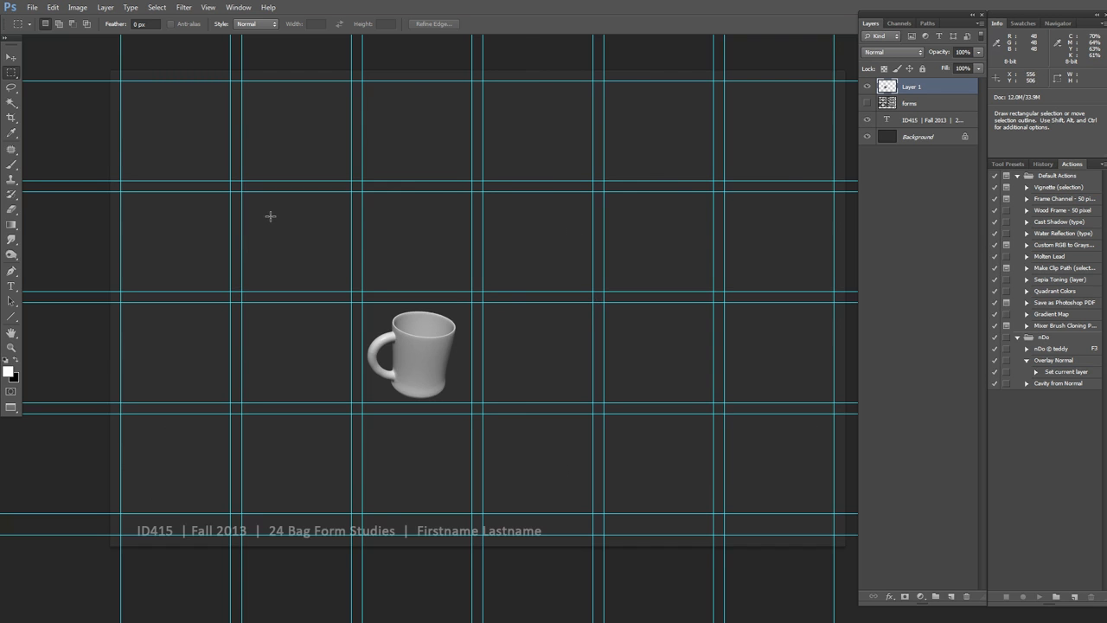
{"action": "mouse_move", "coordinate": [406, 378]}
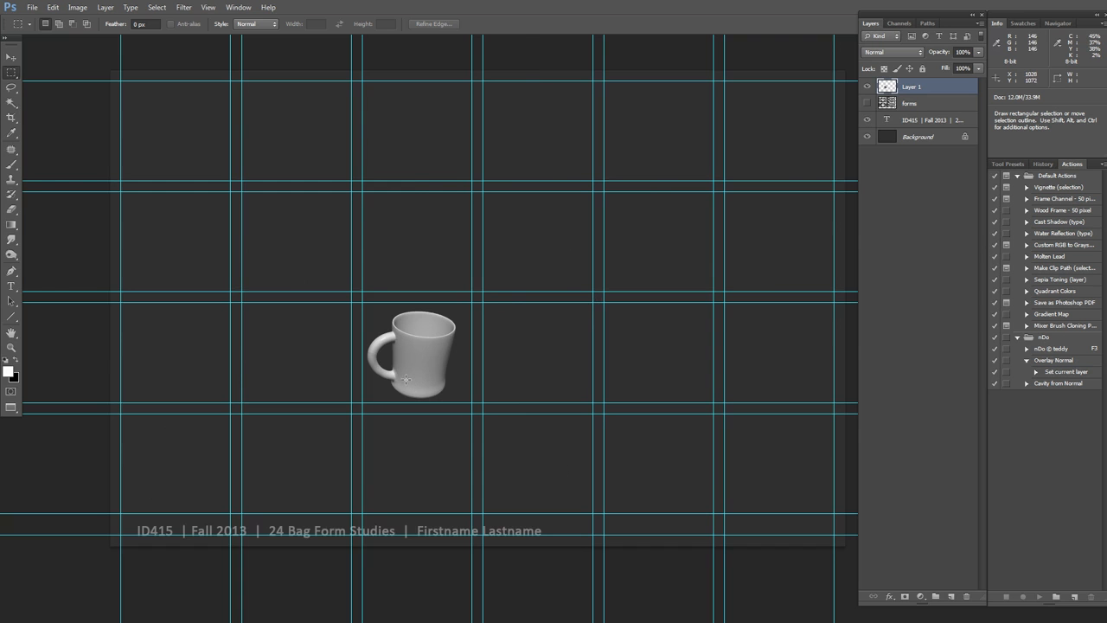